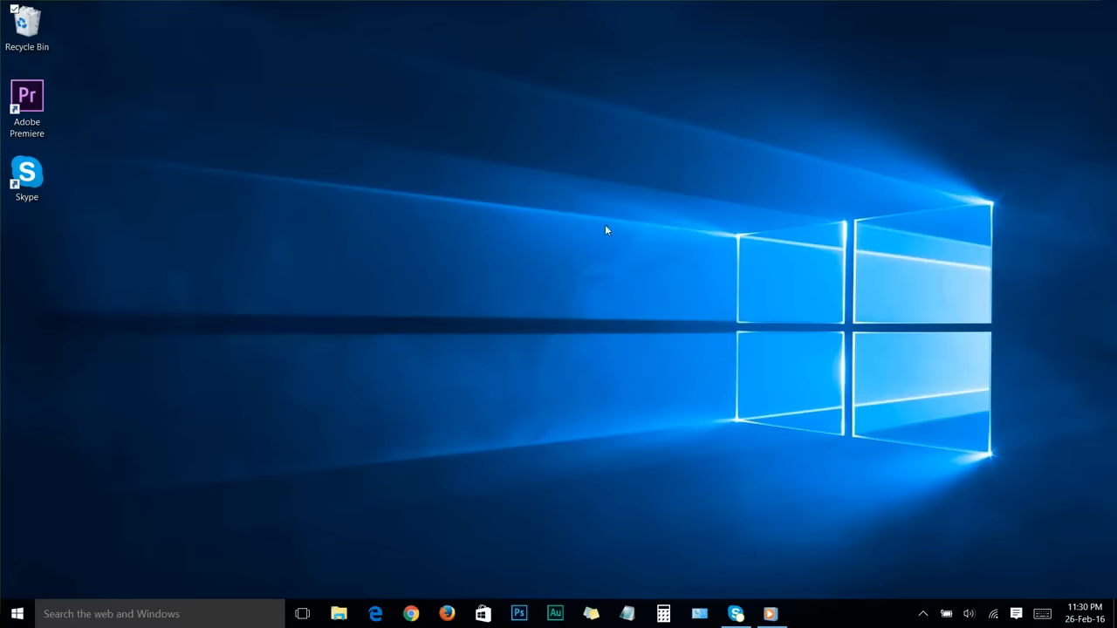
mouse_move(757, 555)
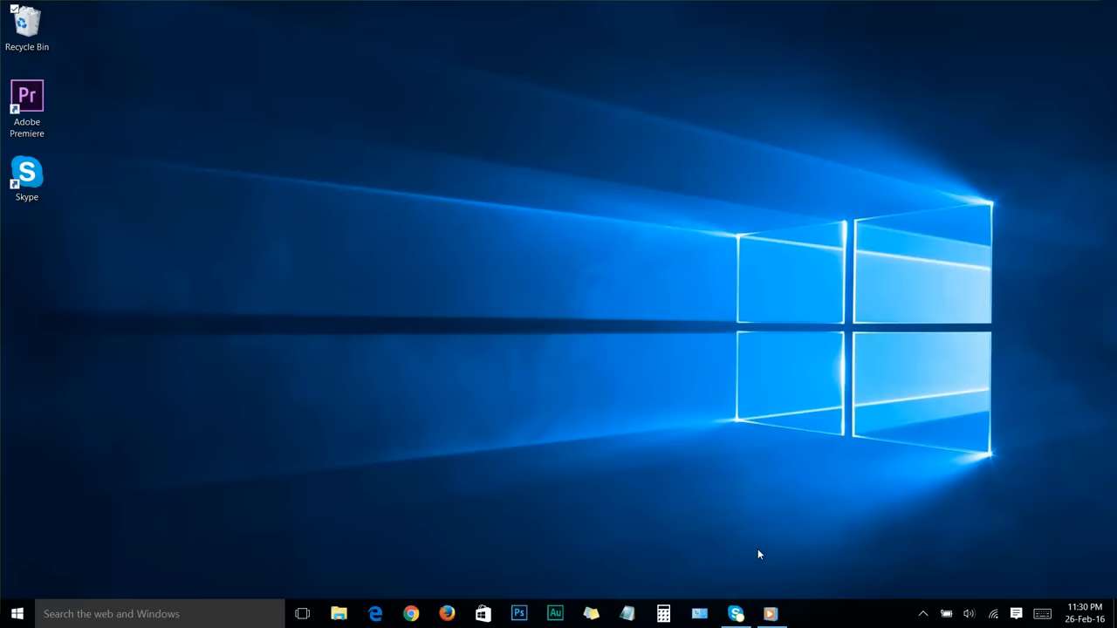
mouse_move(594, 295)
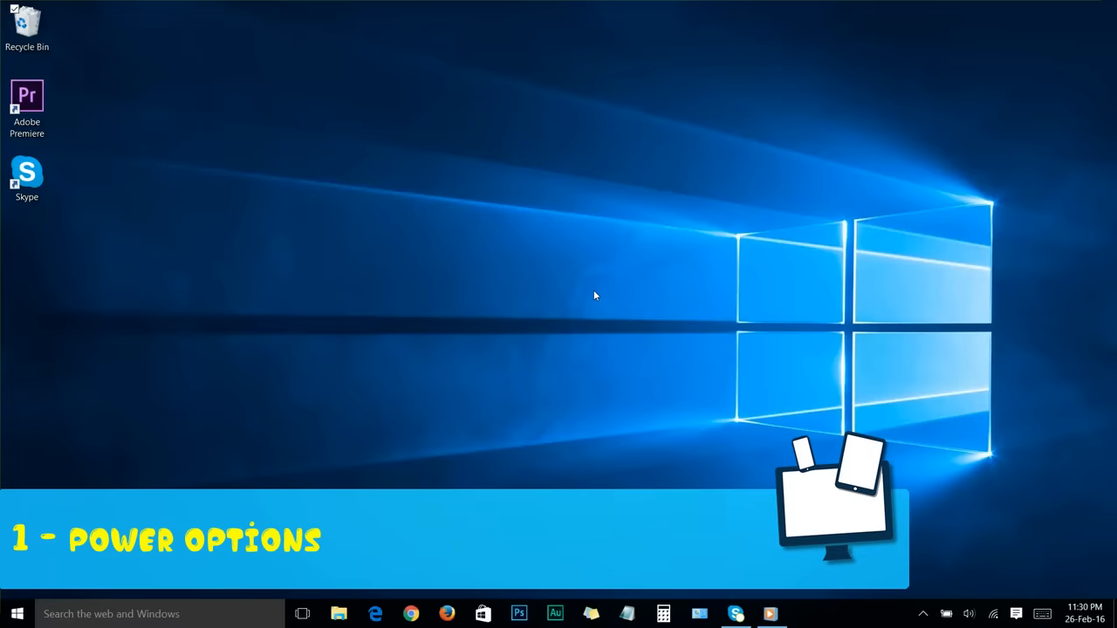
- Search 'power option', select the High performance plan, then close Power Options
left_click(16, 614)
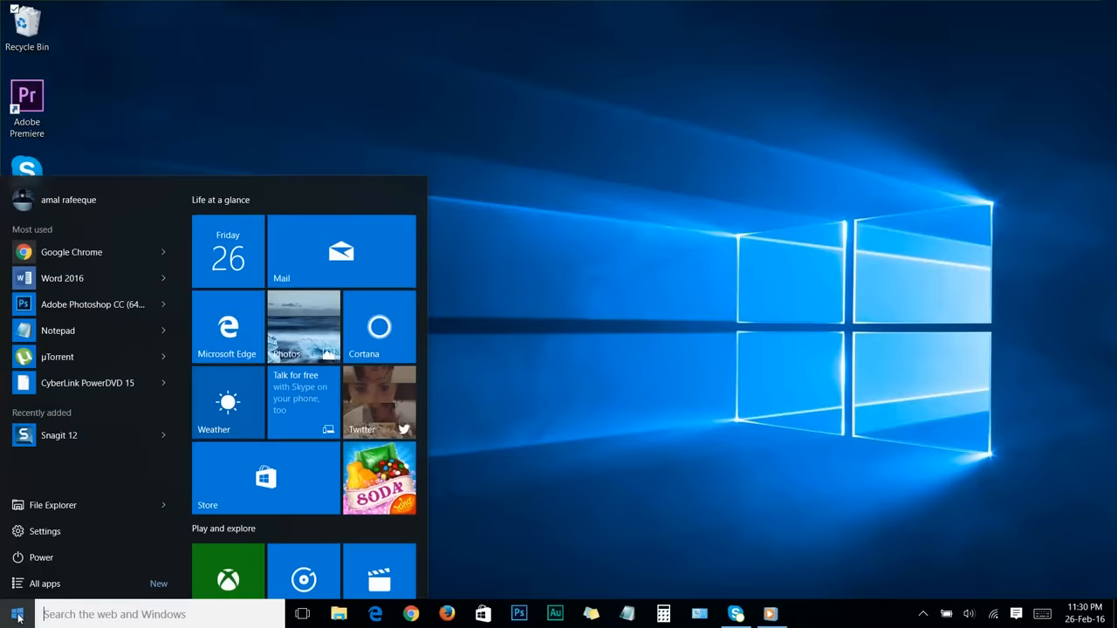
type("power option")
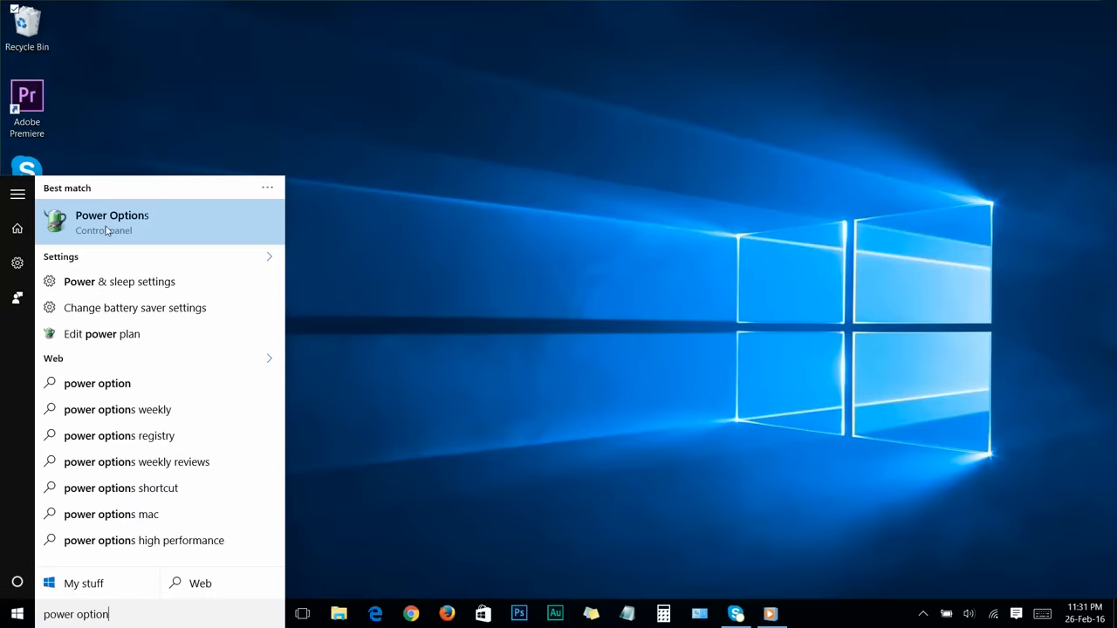
left_click(112, 222)
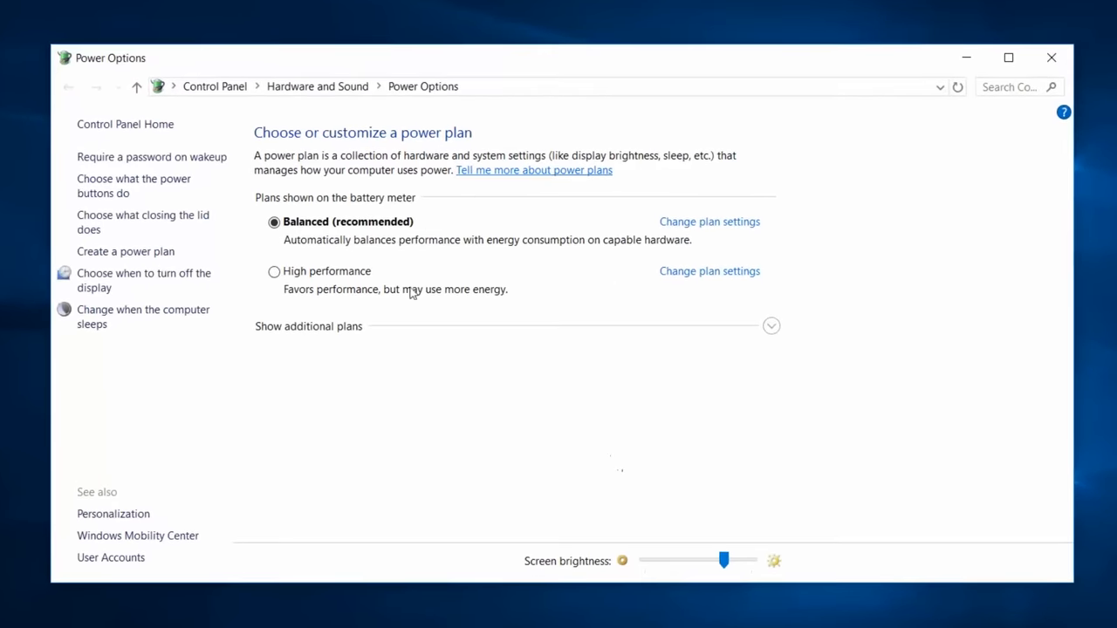
mouse_move(314, 225)
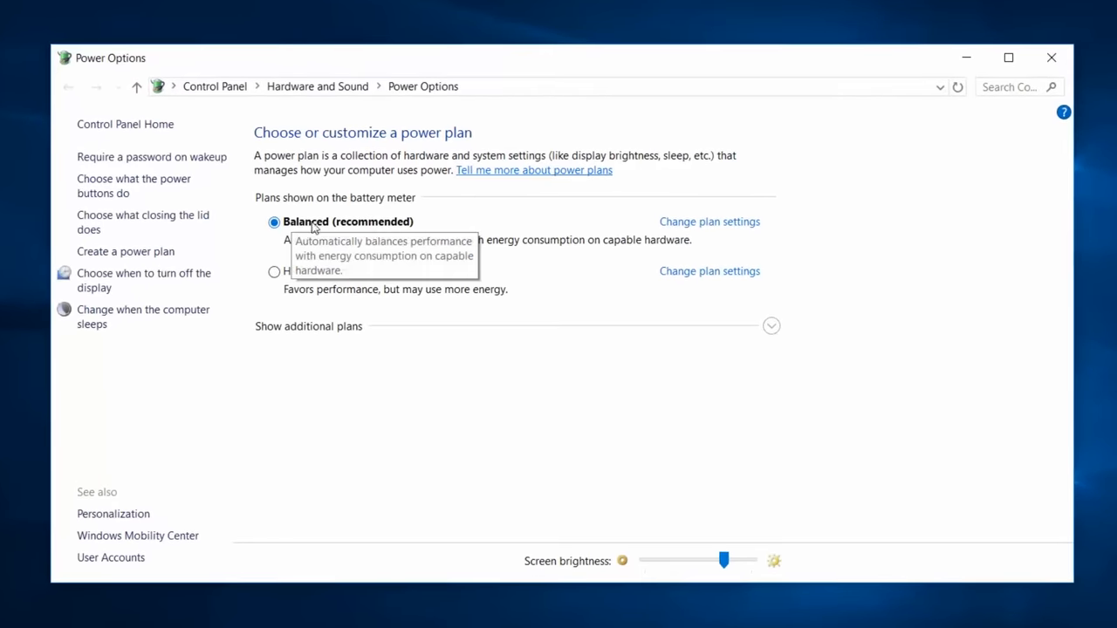
left_click(275, 272)
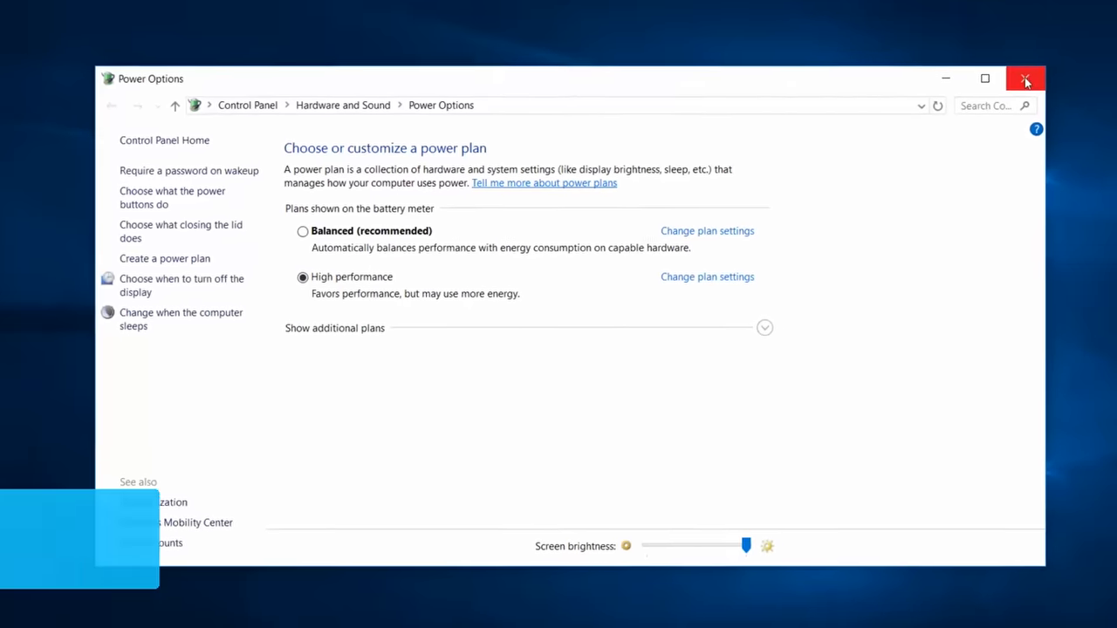
left_click(1026, 79)
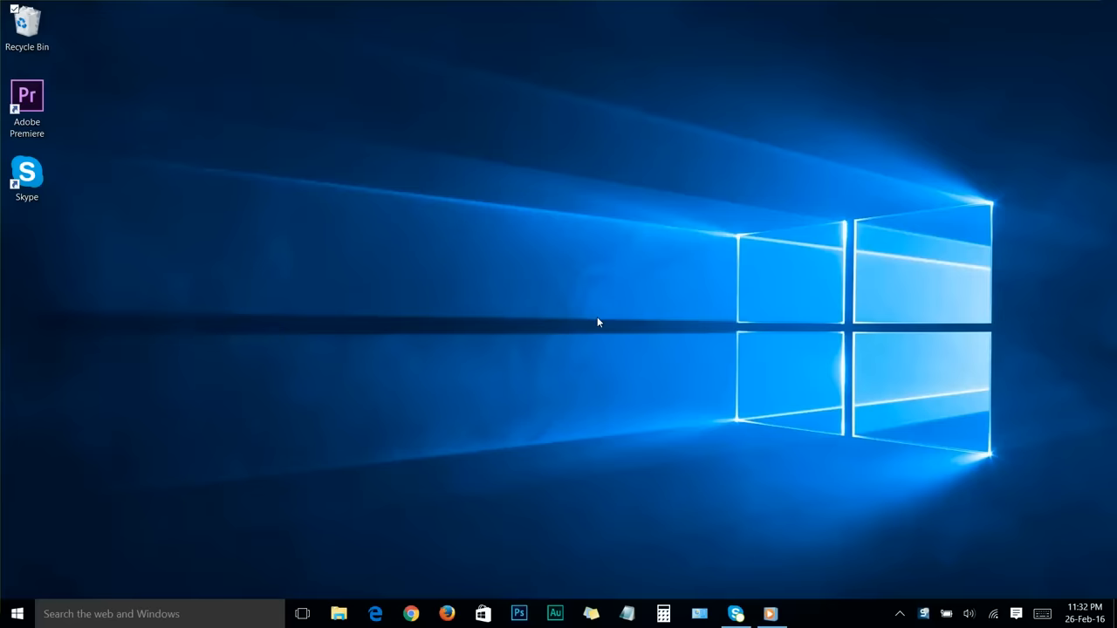
mouse_move(842, 611)
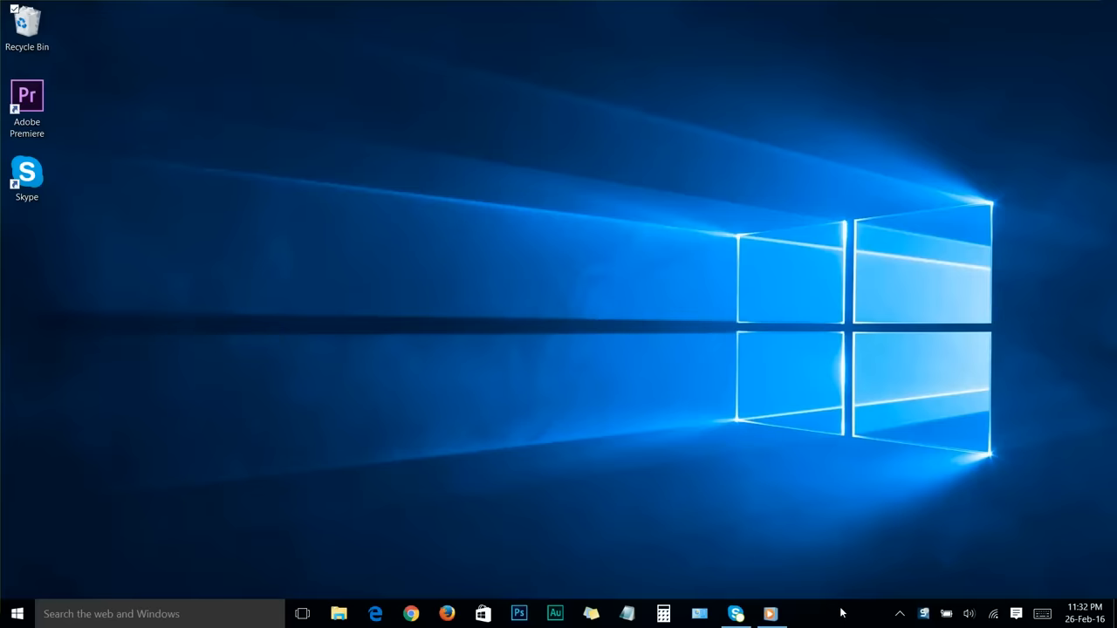
- Launch Task Manager from the taskbar menu and show the Startup list
right_click(841, 614)
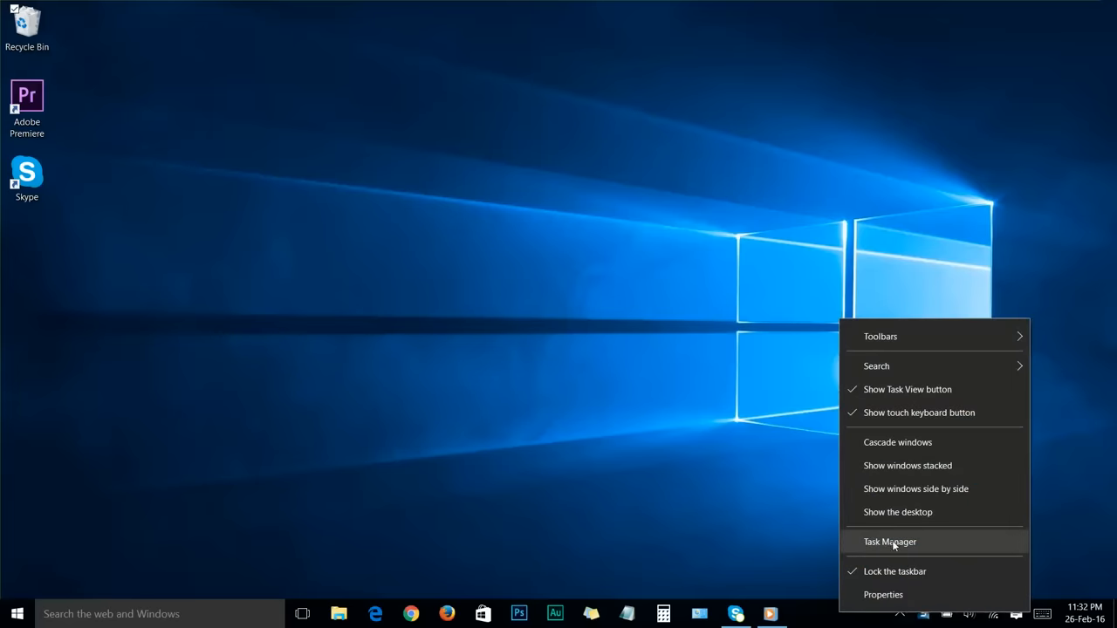
left_click(891, 541)
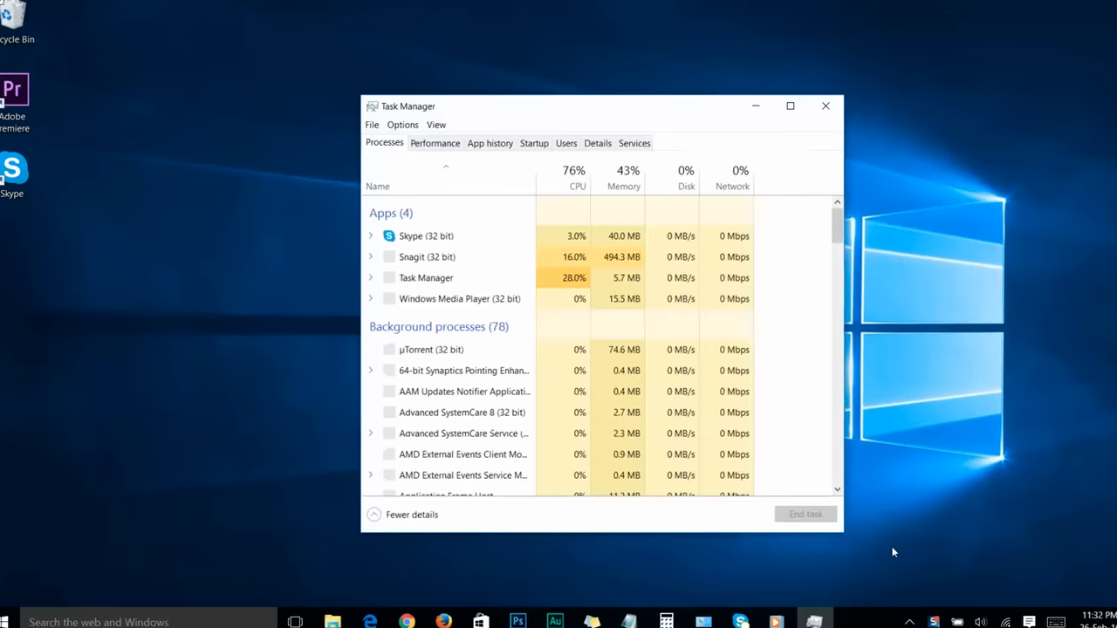
left_click(534, 143)
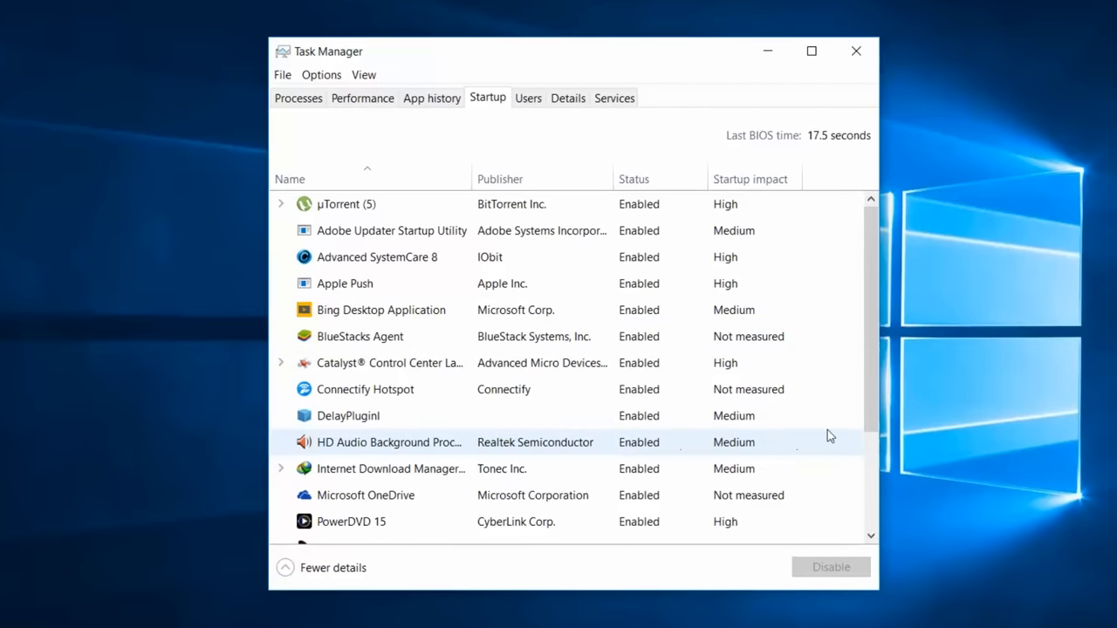
mouse_move(876, 233)
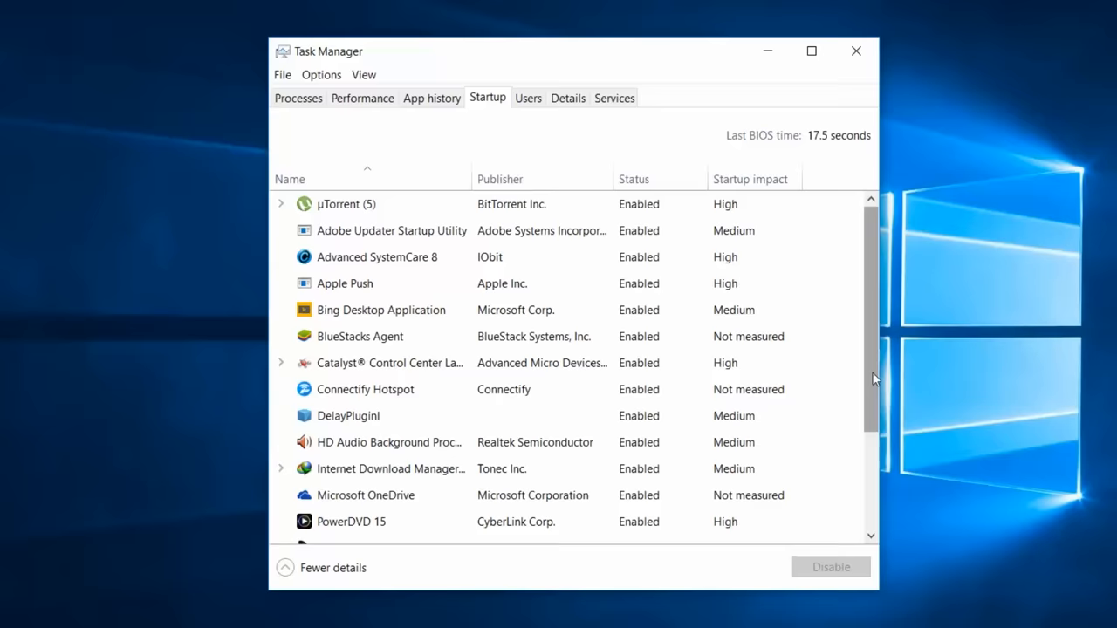
- Disable Skype and other unwanted startup entries, then close Task Manager
scroll("down", 3)
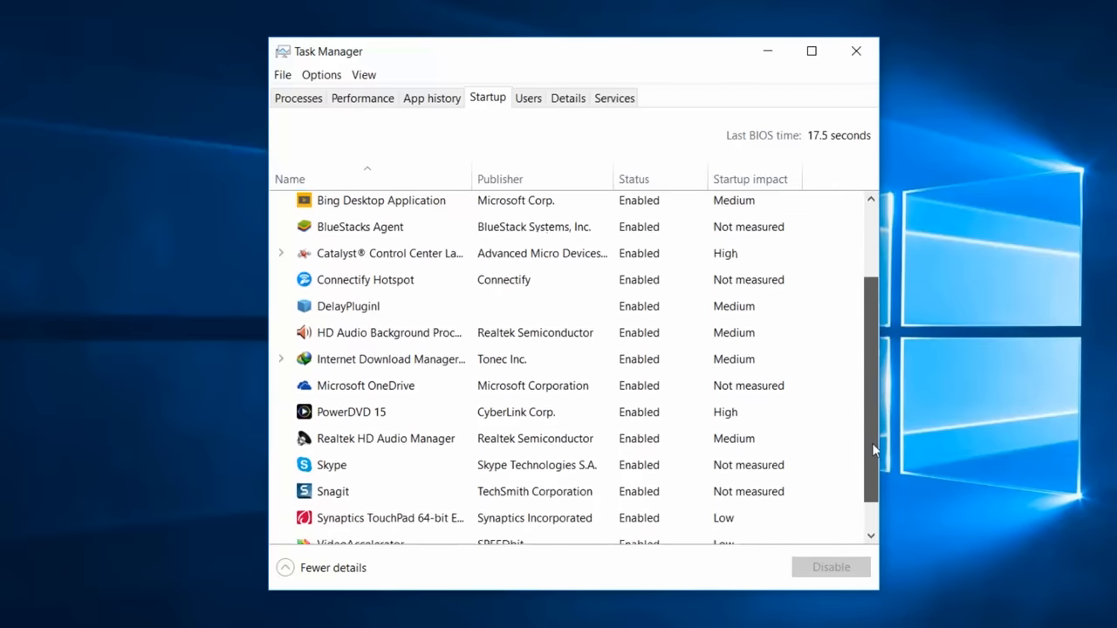
scroll("down", 3)
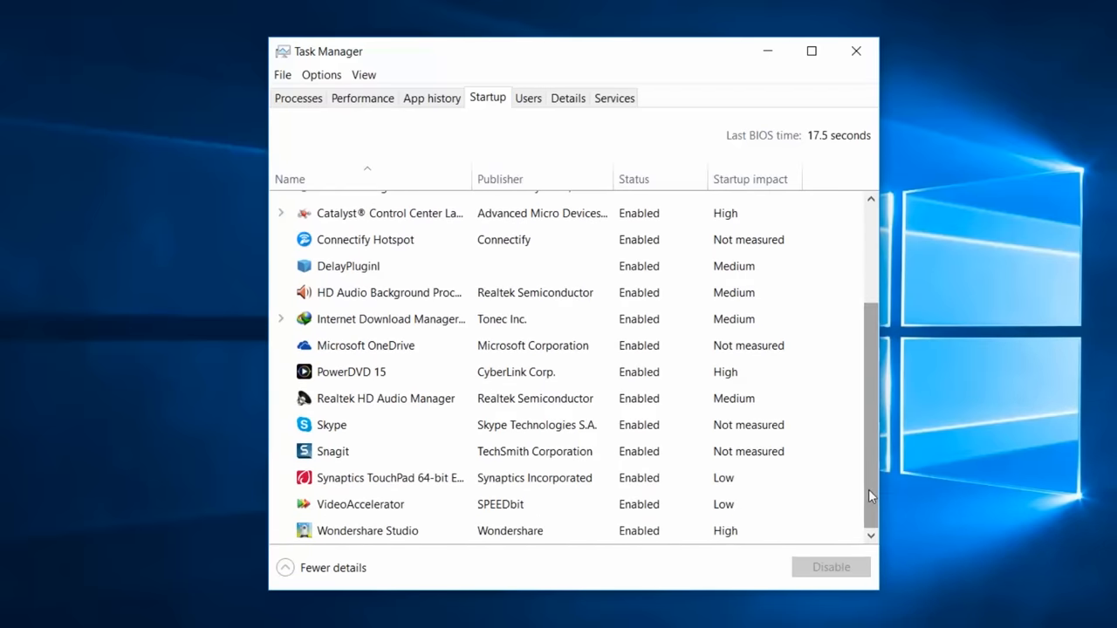
left_click(332, 426)
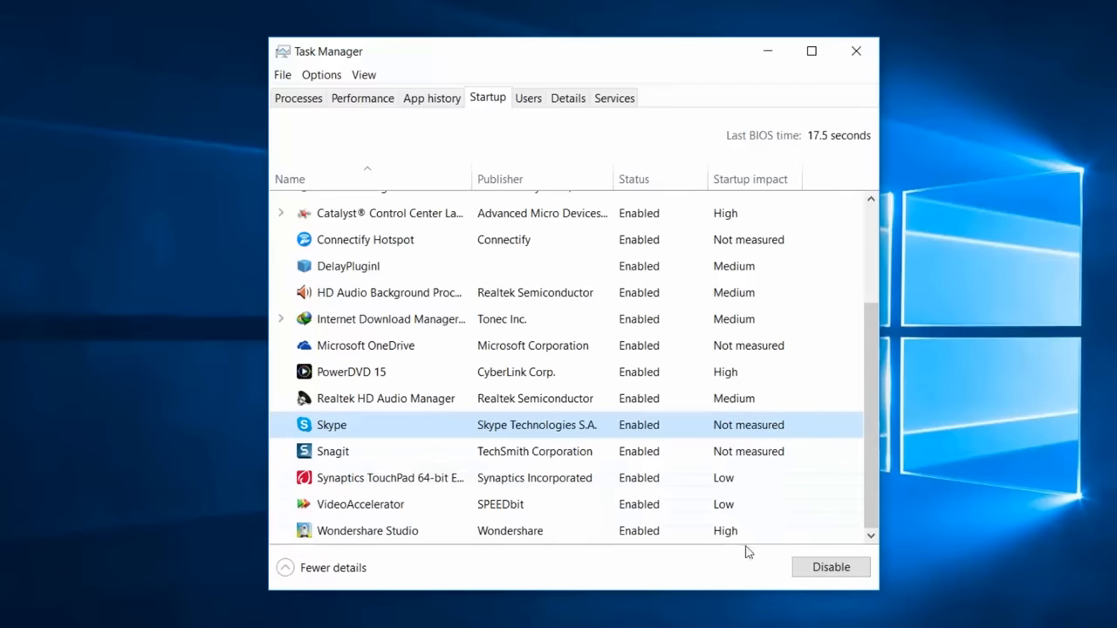
left_click(831, 567)
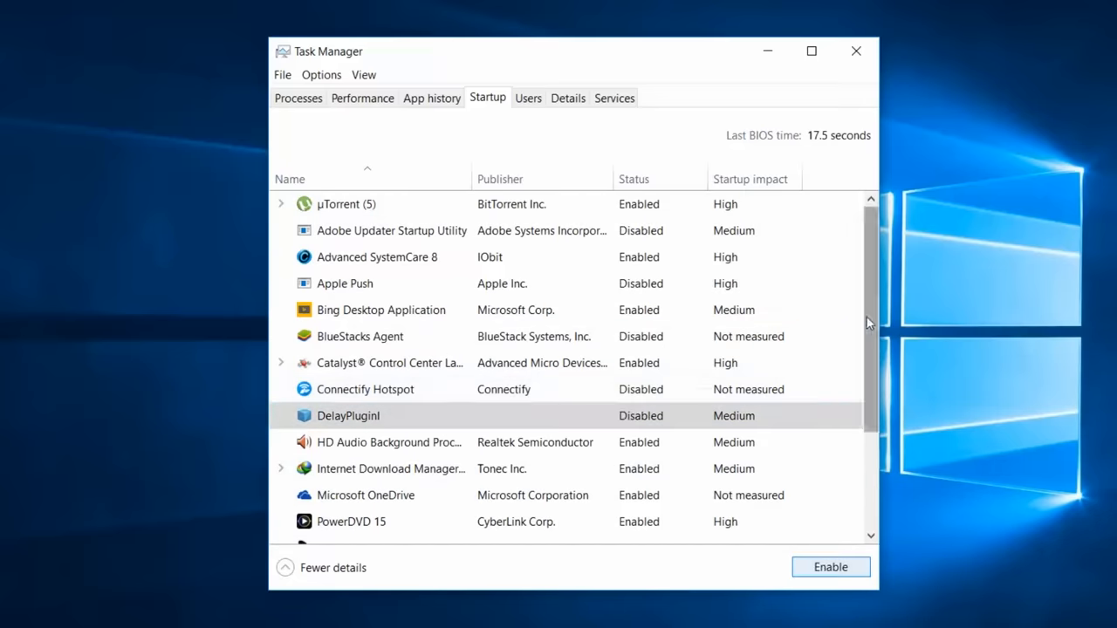
scroll("down", 3)
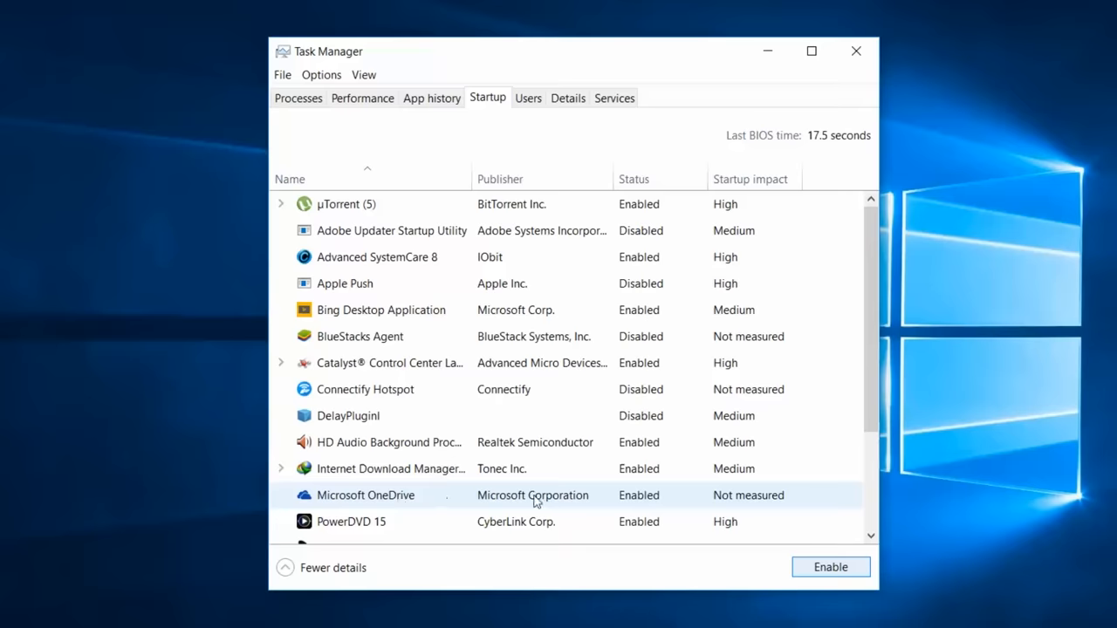
mouse_move(555, 499)
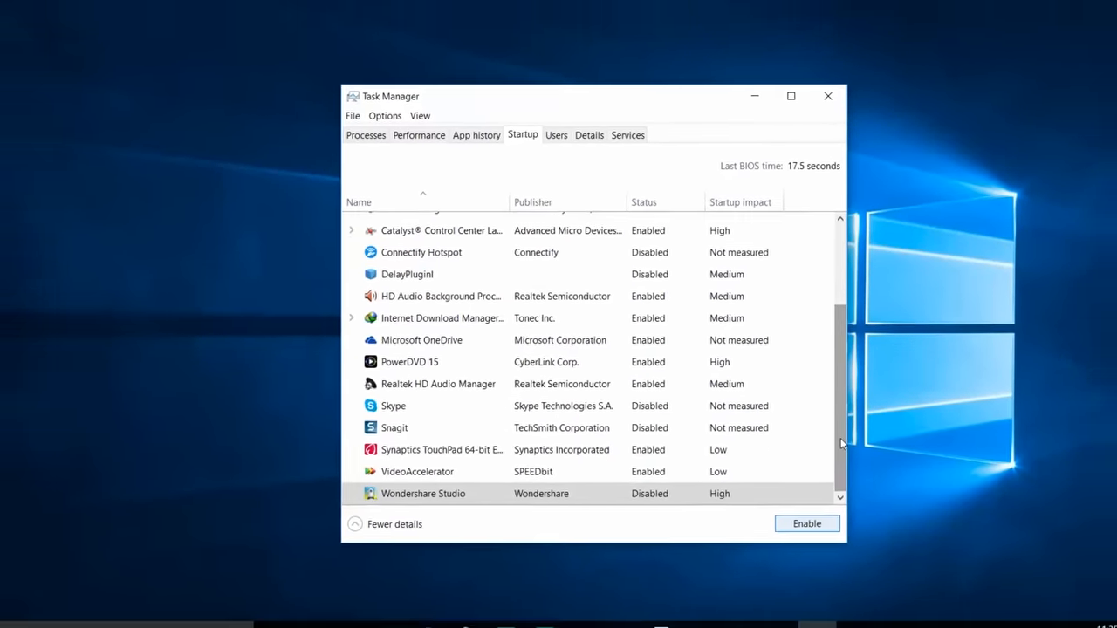
left_click(827, 96)
type("d")
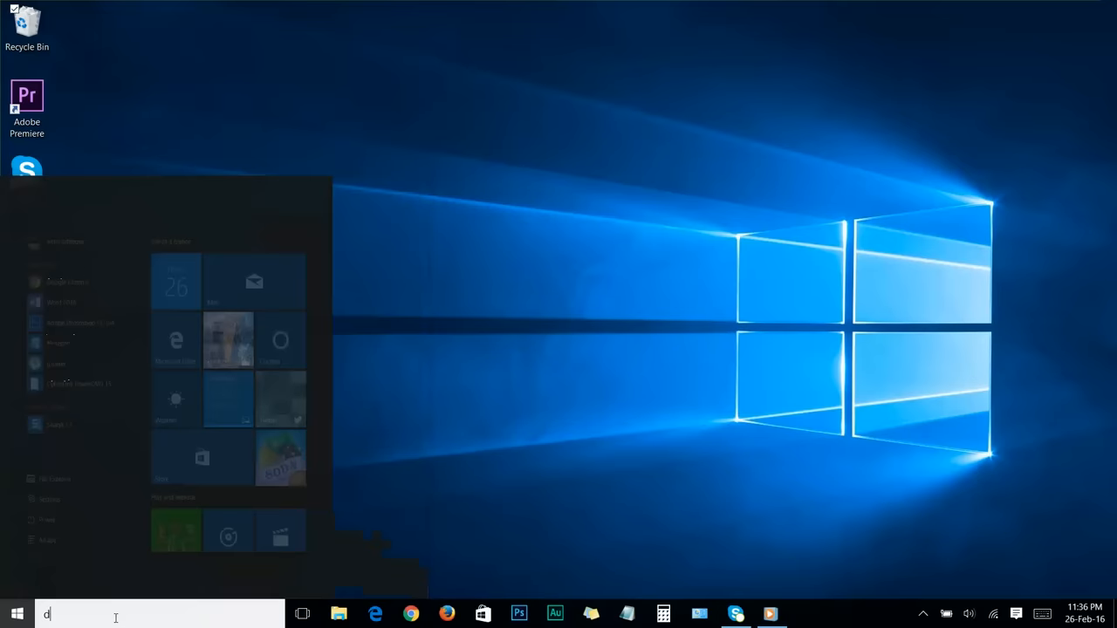
- Search 'defragment', optimize drive C: to 0% fragmented, then close Optimize Drives
type("efragment")
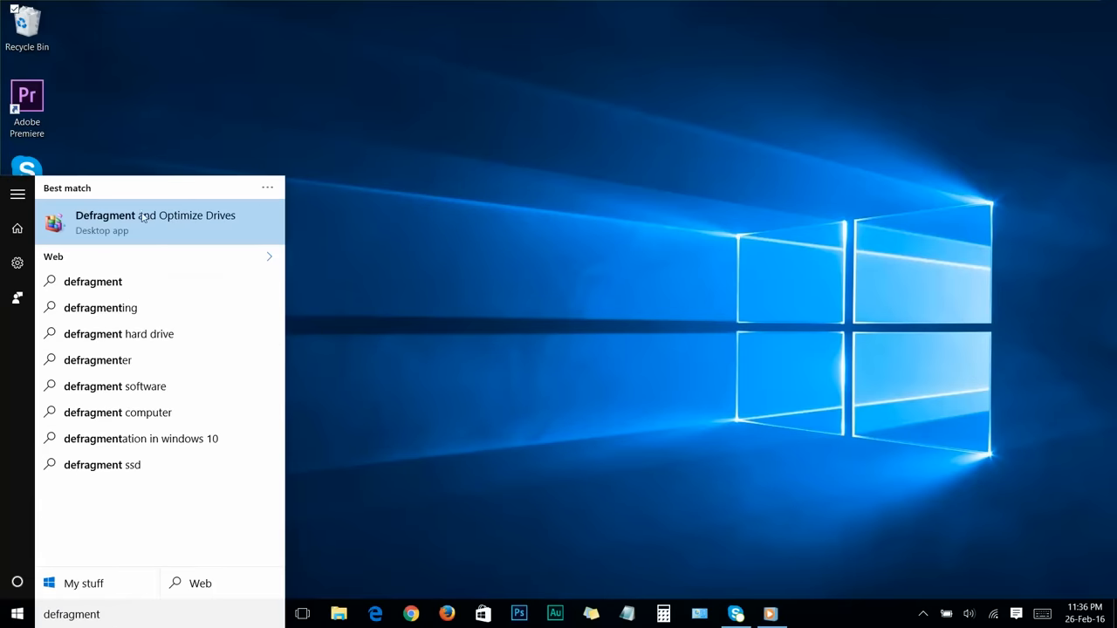
left_click(156, 221)
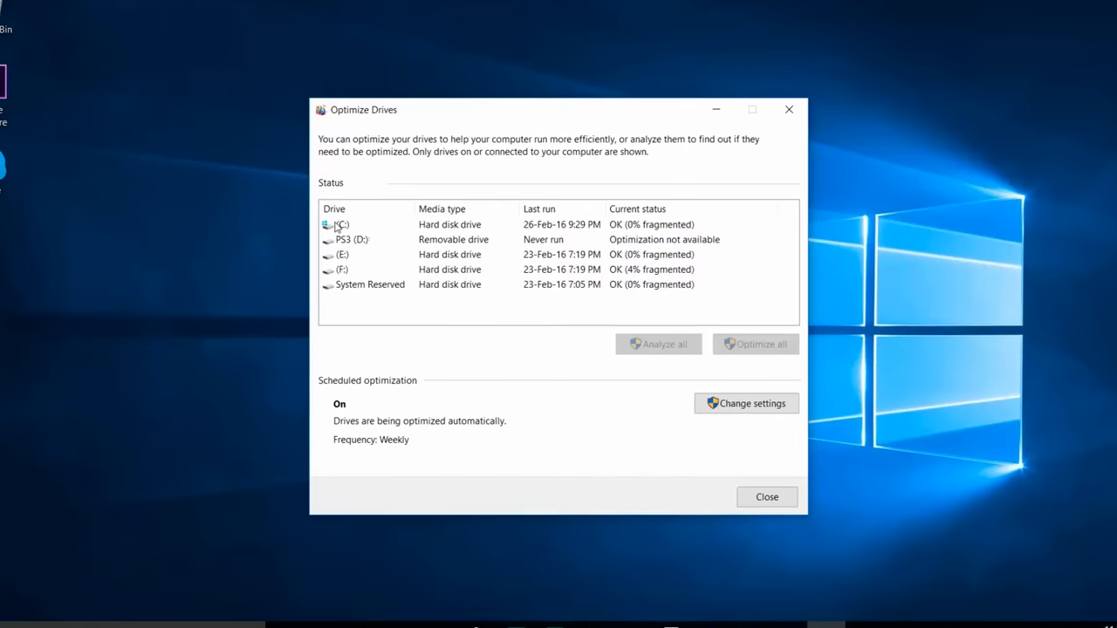
left_click(366, 224)
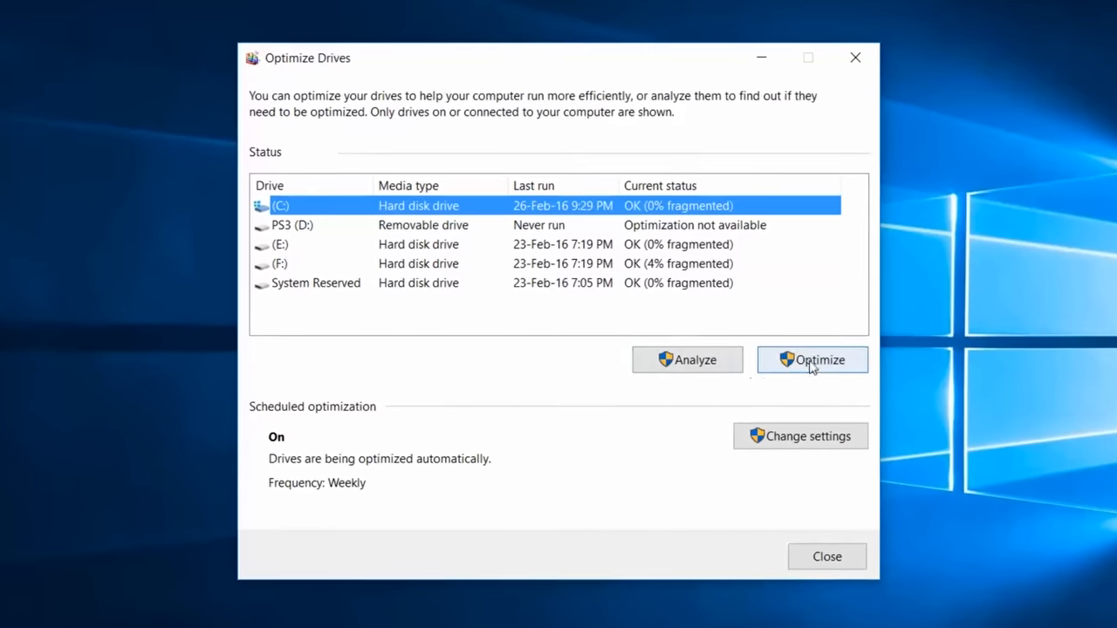
left_click(810, 360)
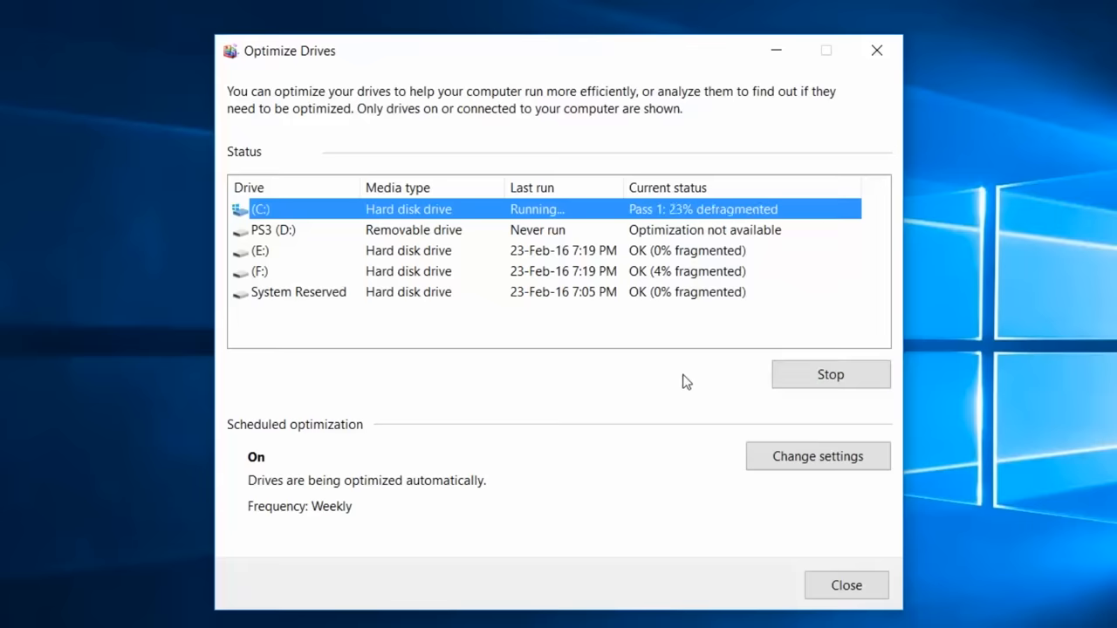
mouse_move(677, 365)
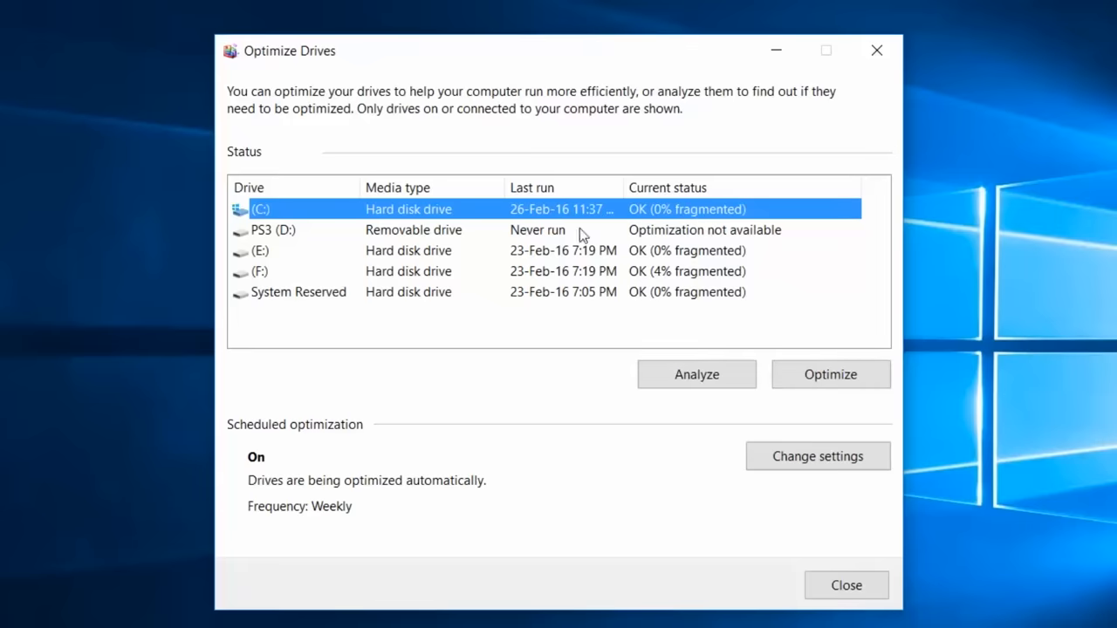
left_click(845, 585)
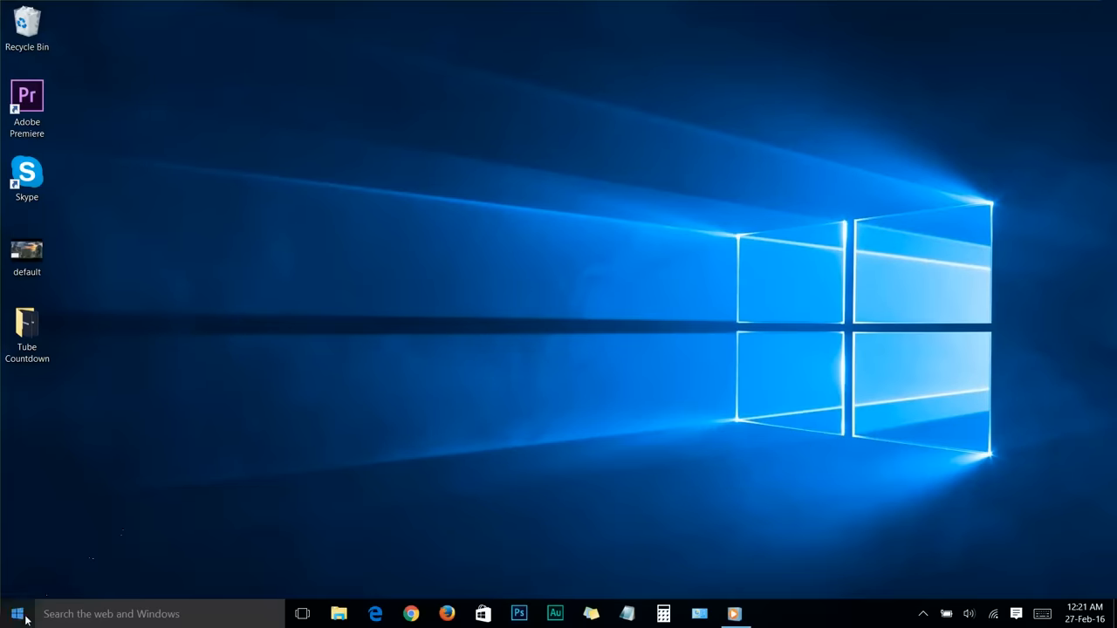
- Delete all selected files in the user Temp folder
right_click(16, 614)
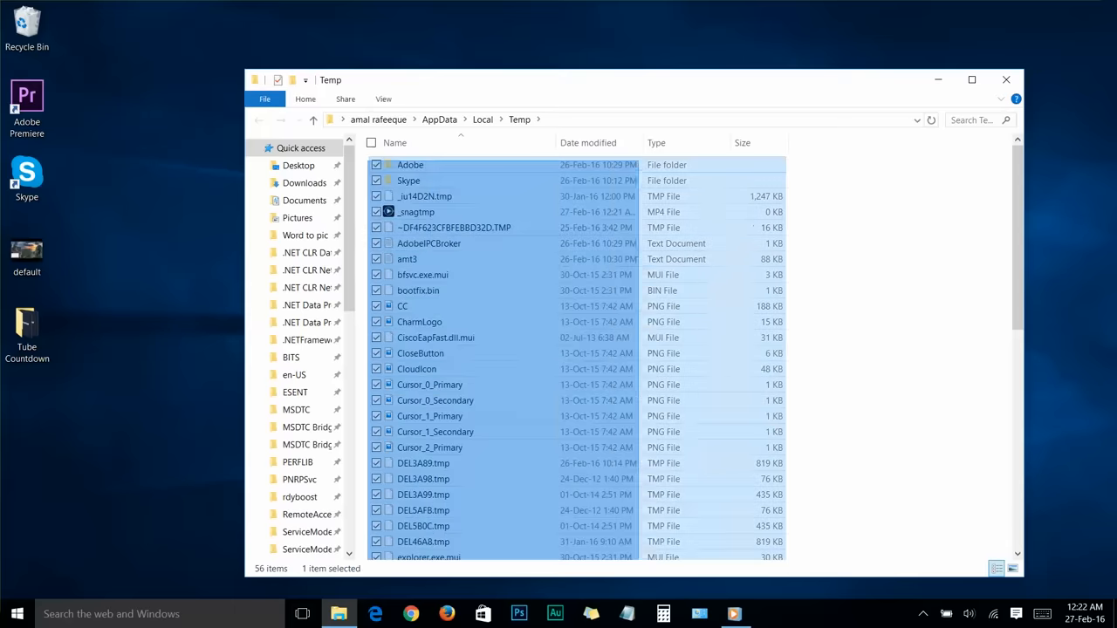
key("Delete")
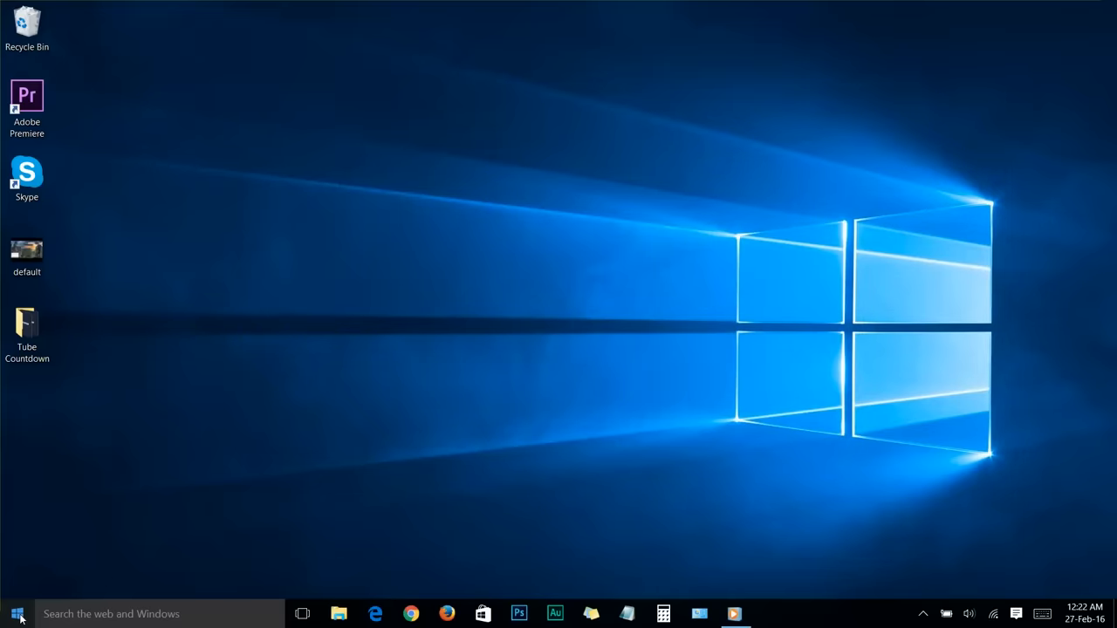
- Run 'temp' to reach the Windows Temp folder and delete its contents
right_click(15, 615)
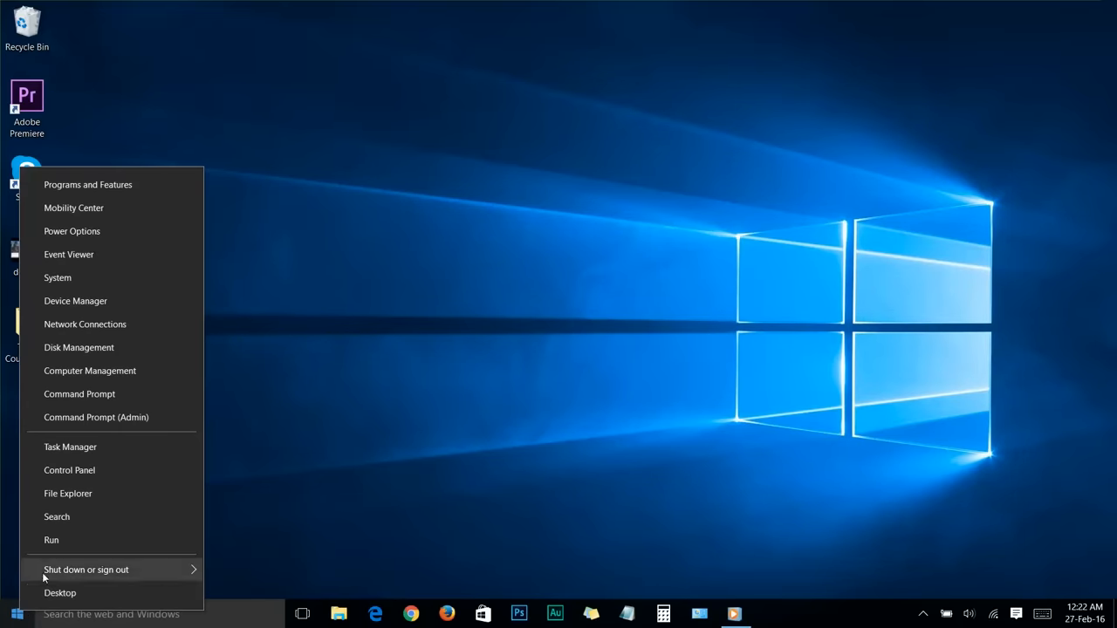
left_click(51, 540)
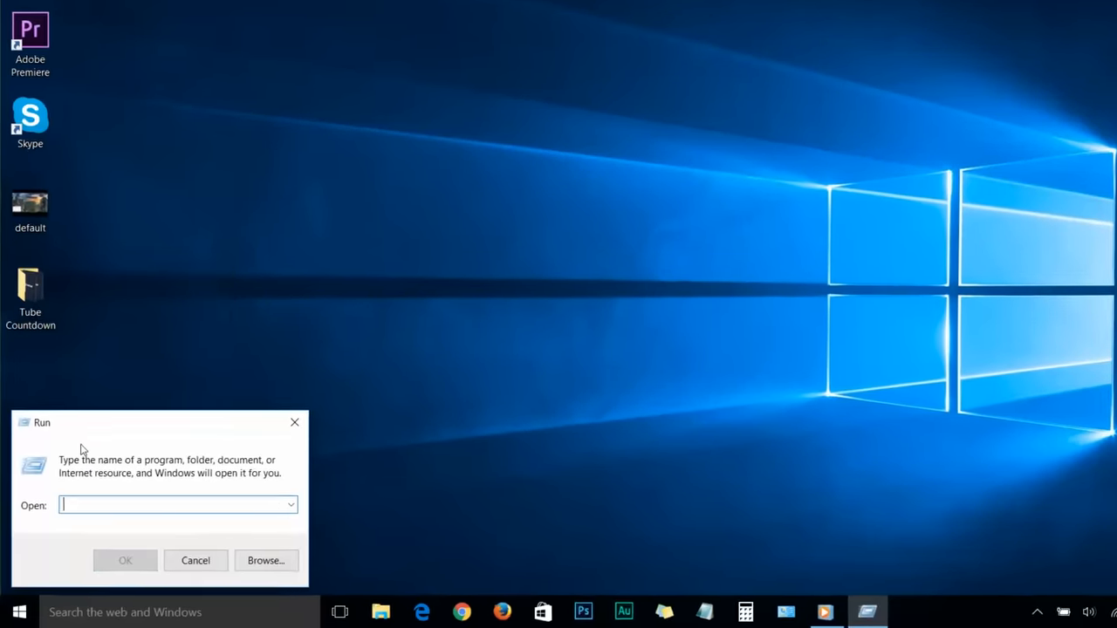
type("temp")
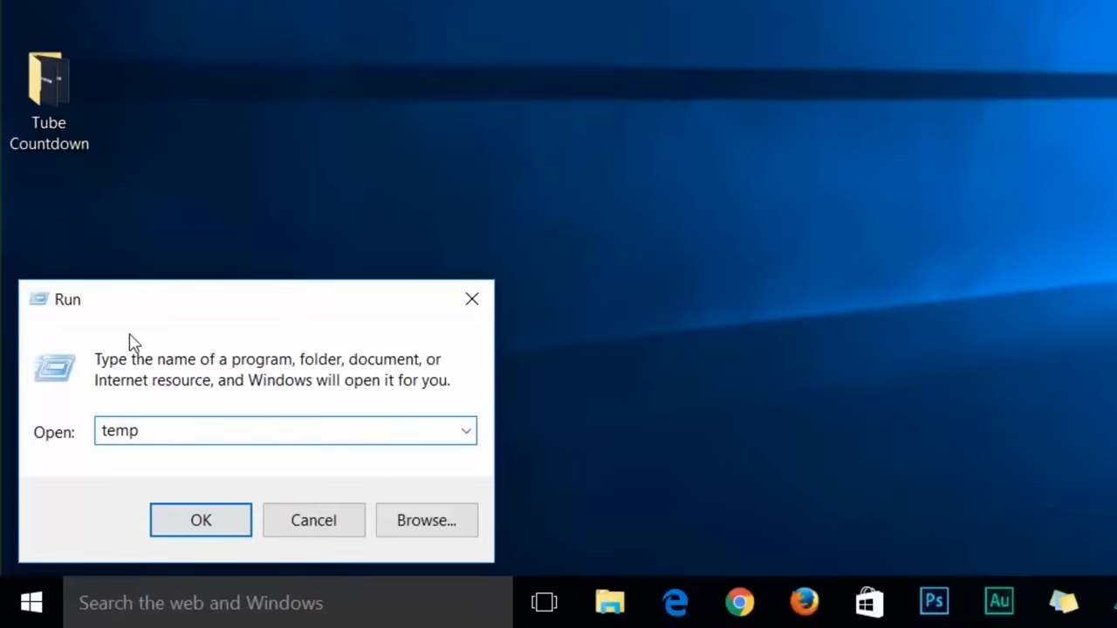
left_click(199, 520)
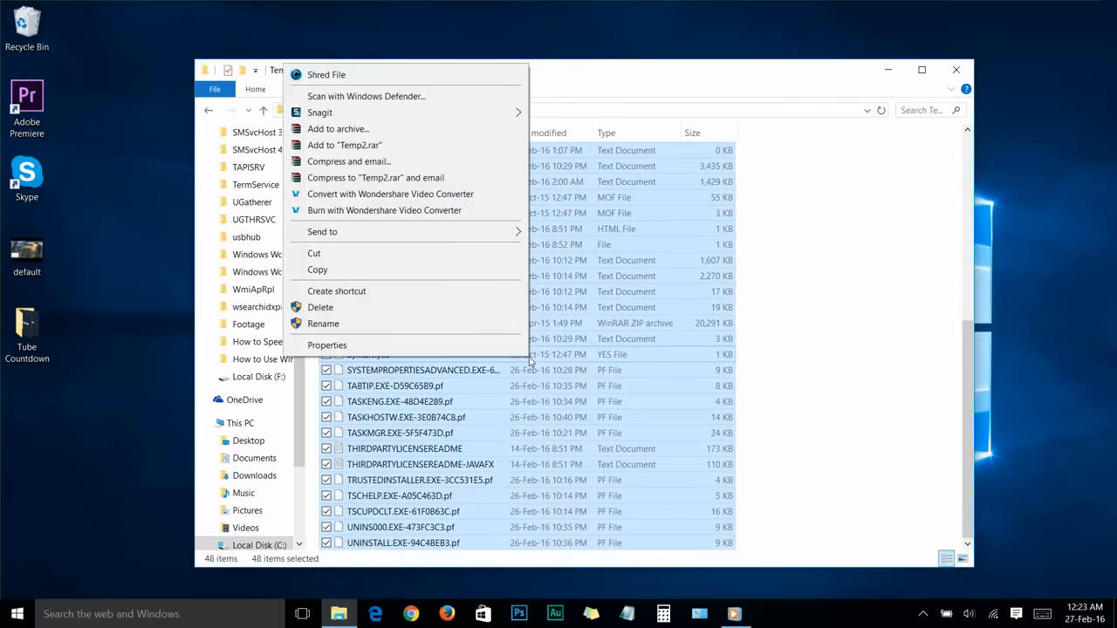
left_click(322, 307)
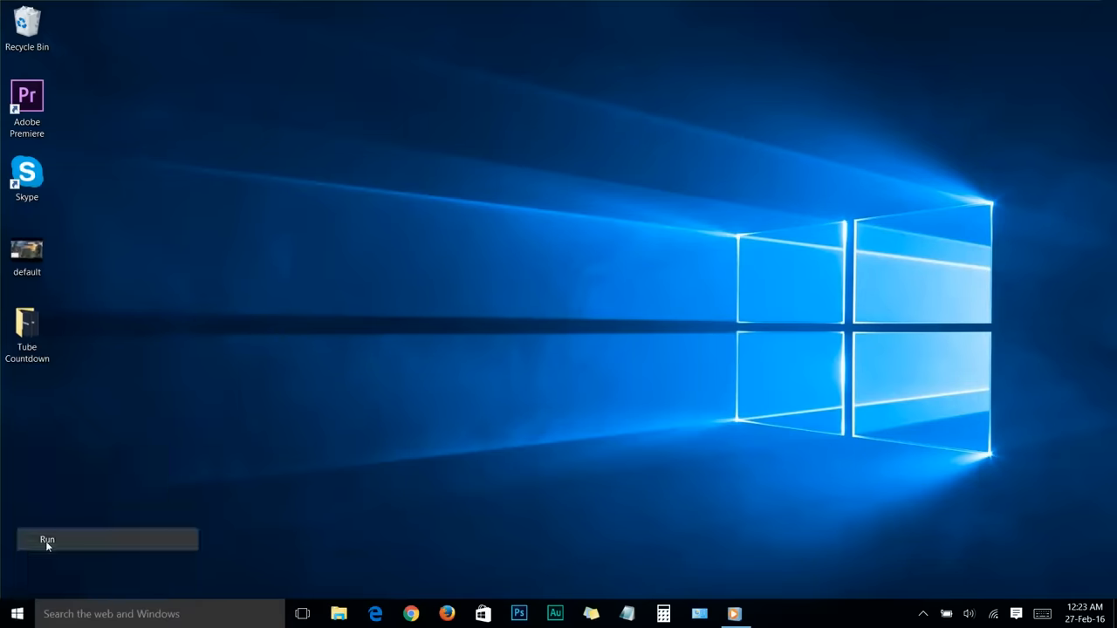
- Run 'prefetch' to reach the Prefetch folder and grant permanent access to it
type("prefetch")
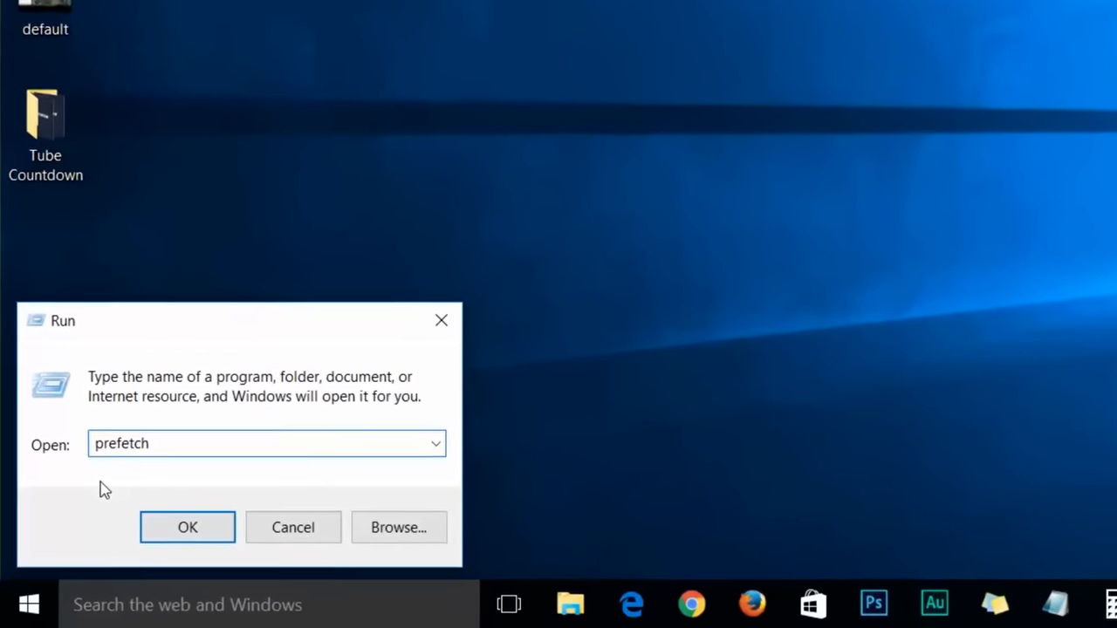
left_click(187, 527)
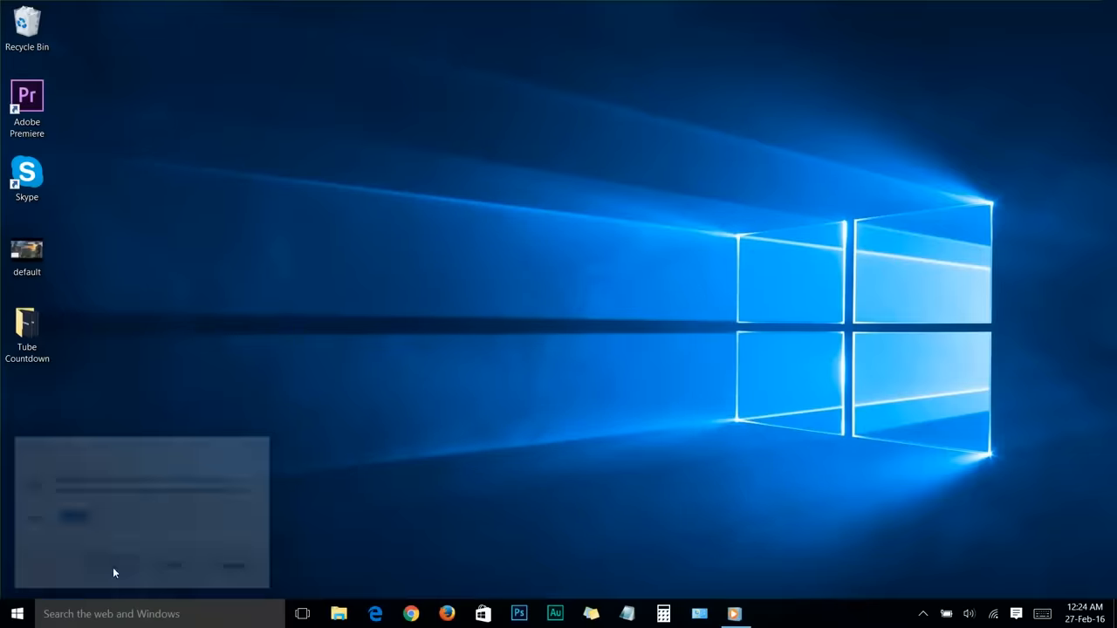
left_click(338, 614)
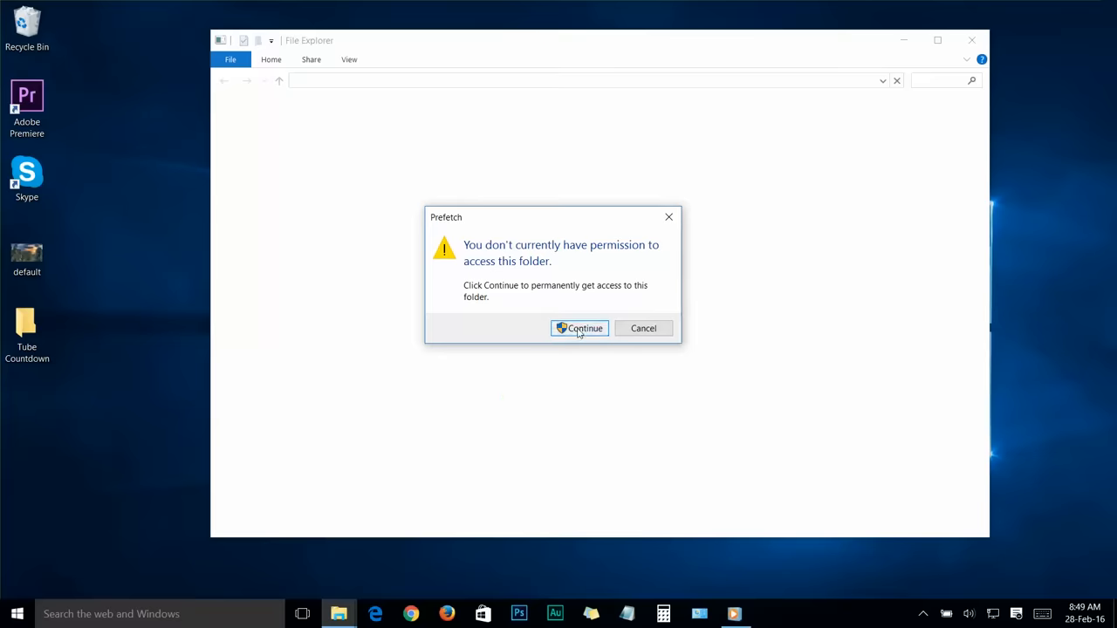
left_click(579, 328)
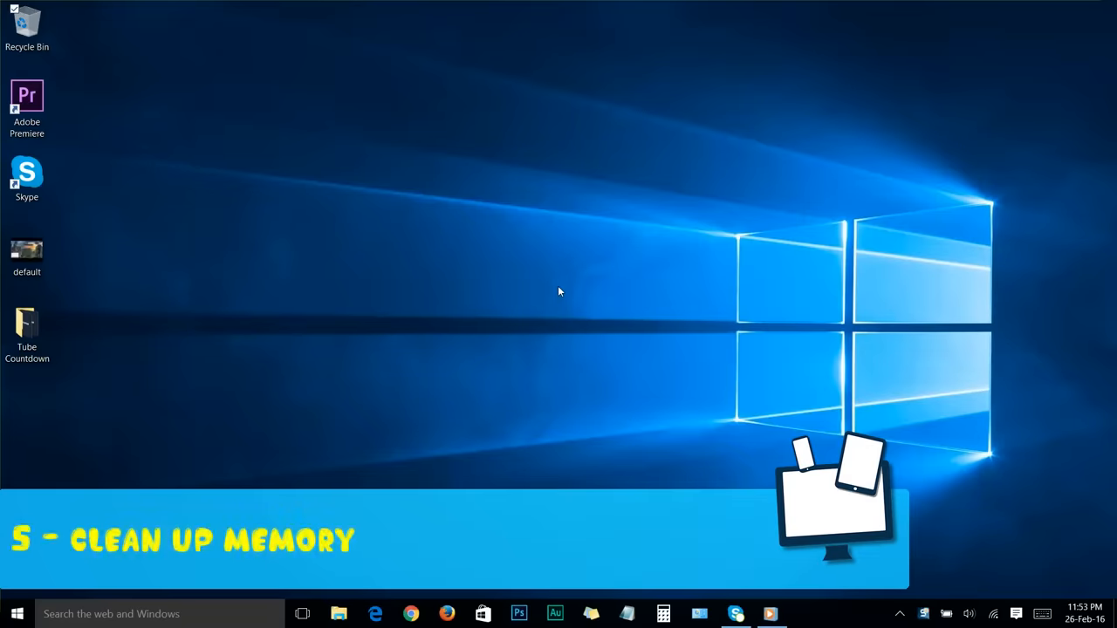
- From Local Disk (C:) Properties, run Disk Cleanup and confirm permanently deleting the checked files
left_click(339, 614)
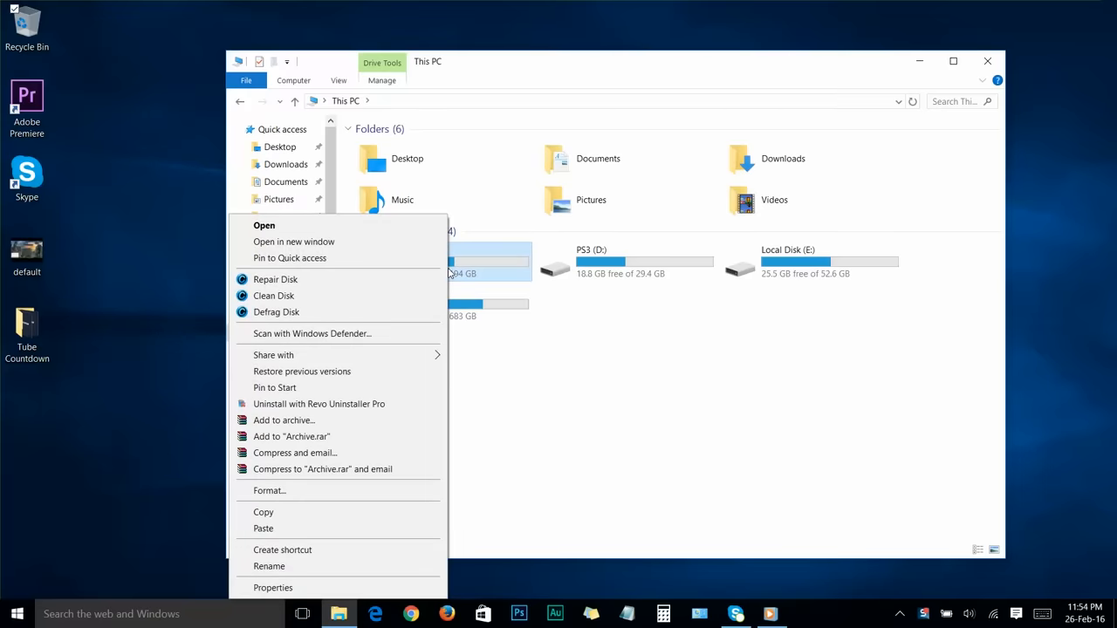
mouse_move(273, 587)
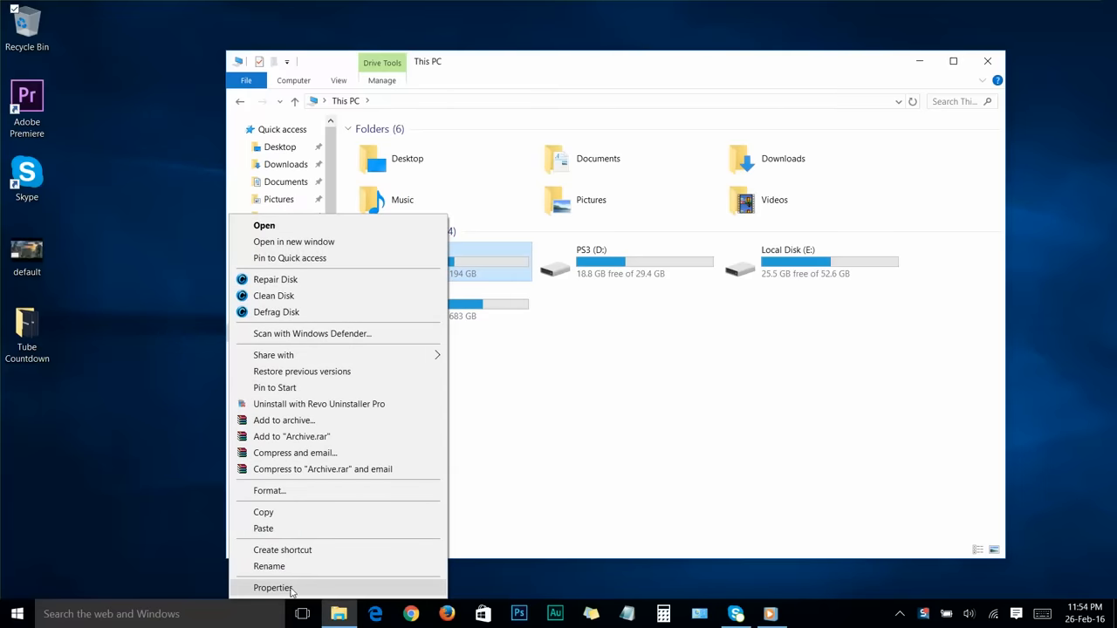
left_click(273, 587)
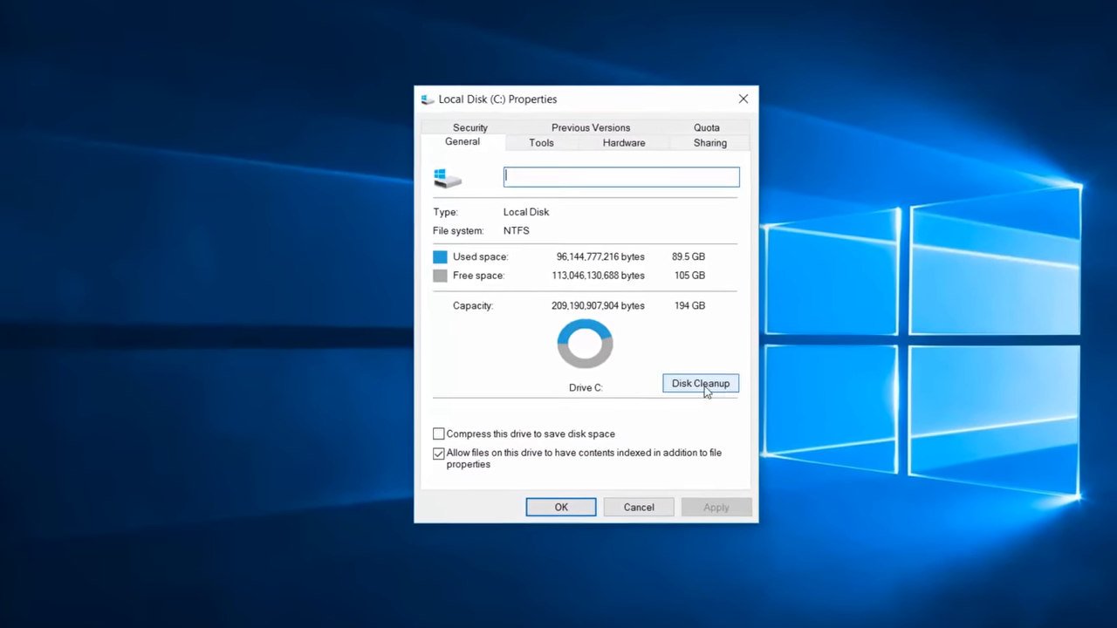
left_click(700, 384)
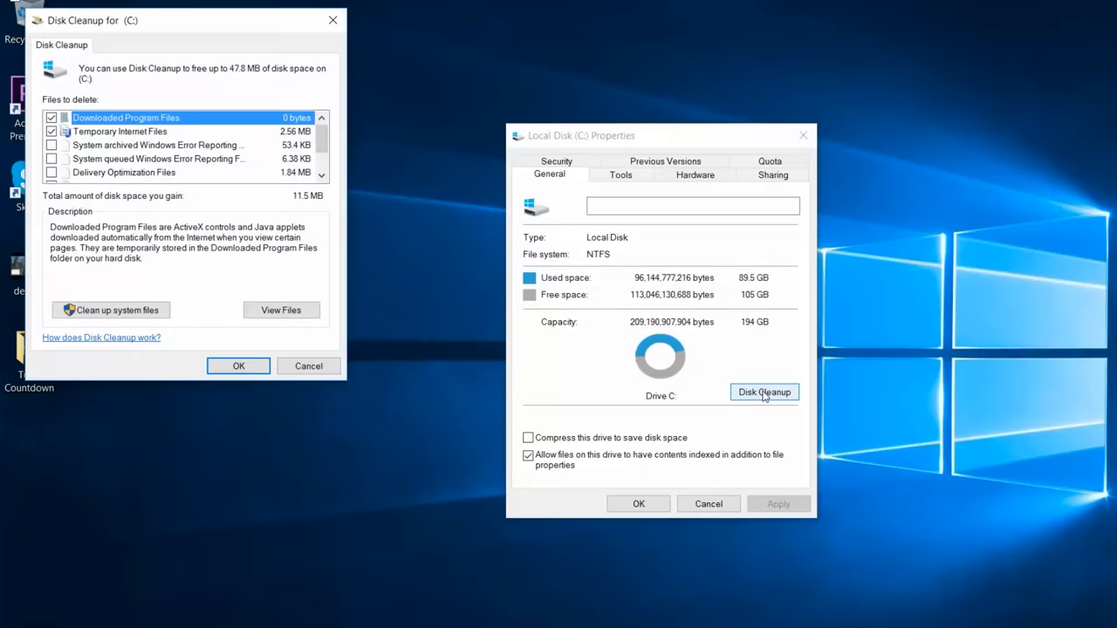
mouse_move(224, 330)
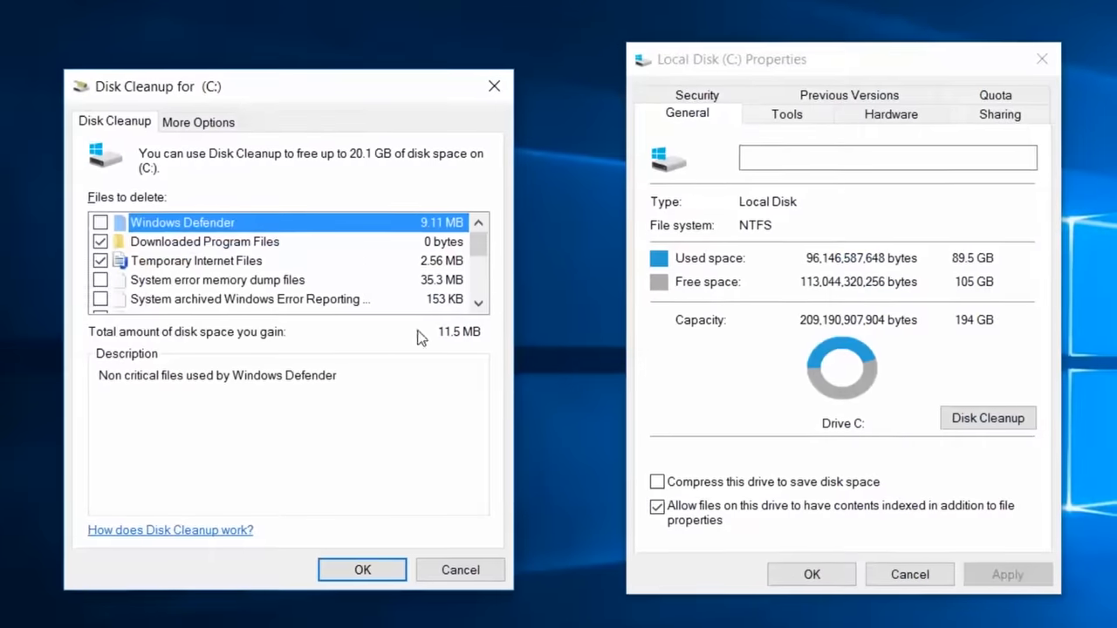
left_click(361, 569)
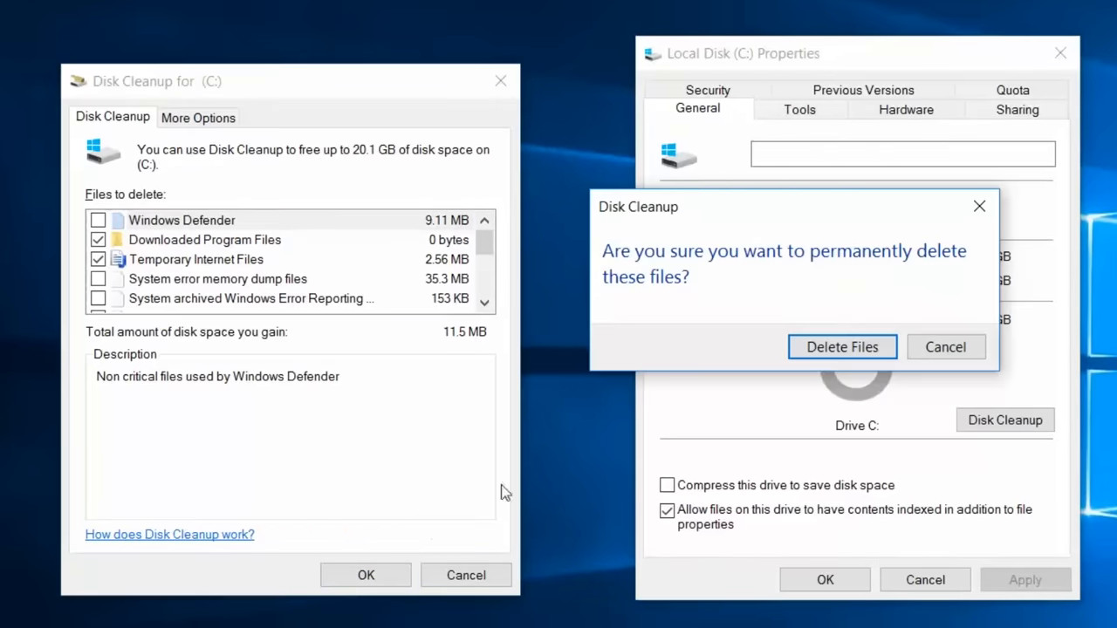
mouse_move(879, 264)
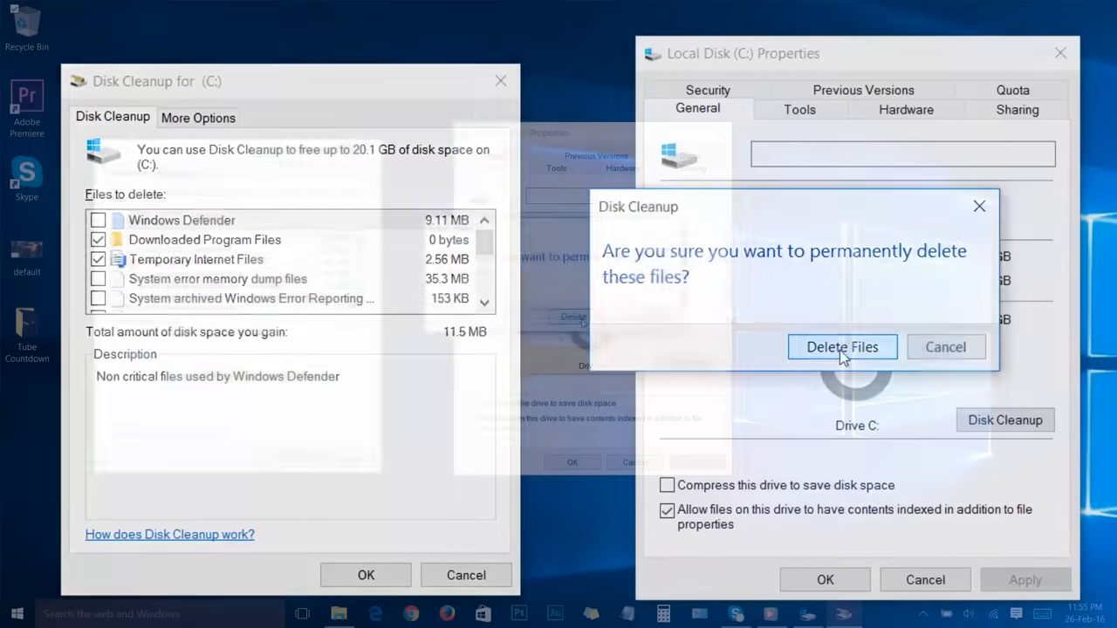
left_click(841, 346)
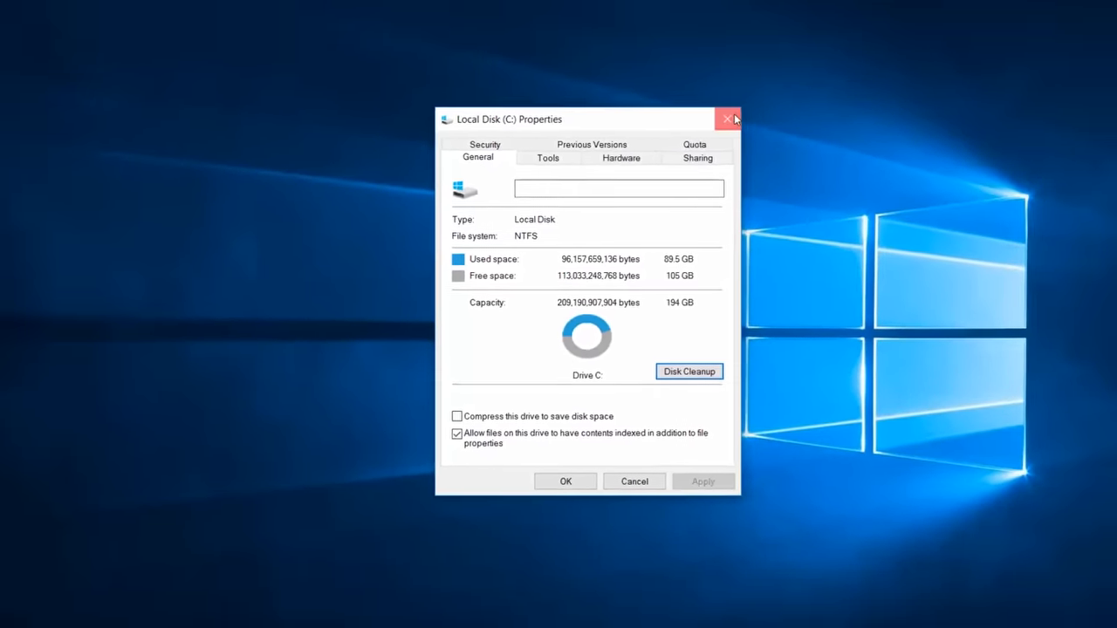
- Close the drive properties and launch System Configuration via msconfig
left_click(726, 119)
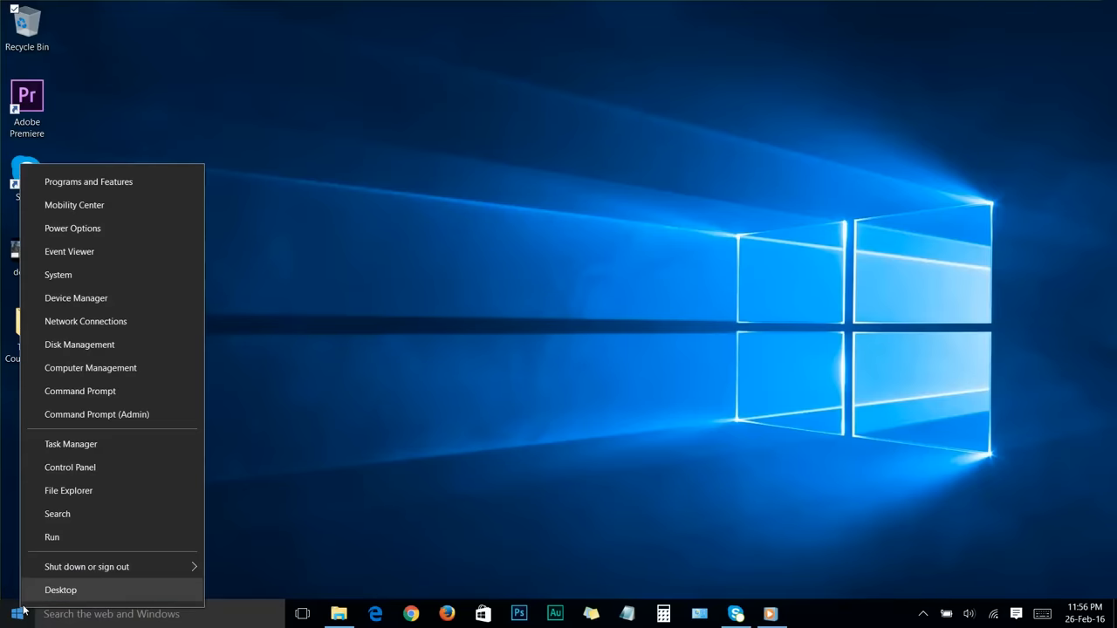
left_click(53, 537)
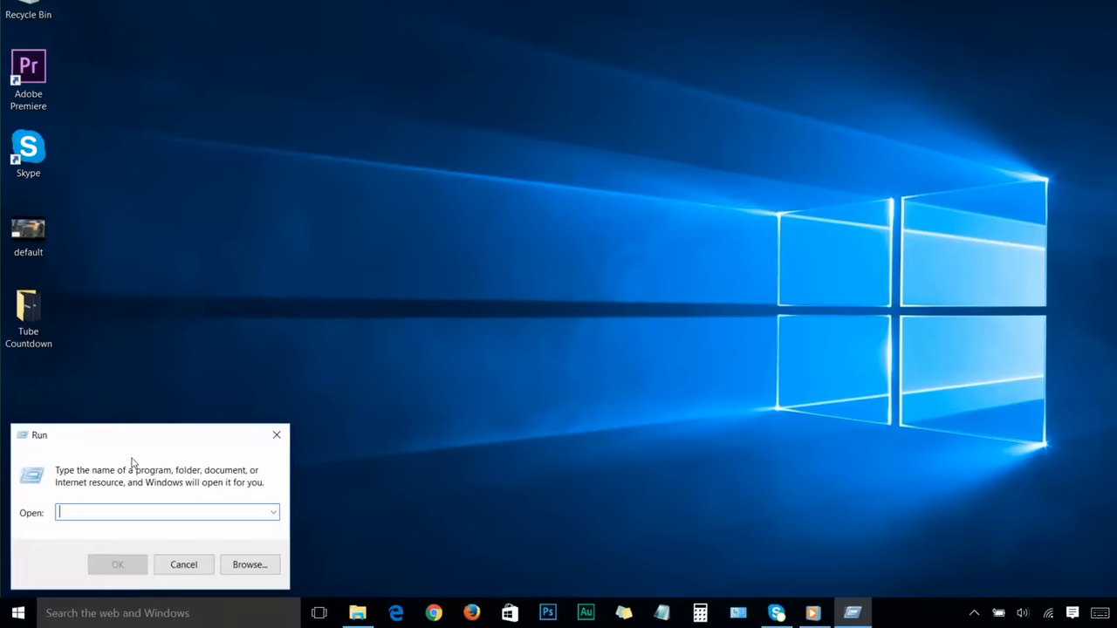
type("msconfig")
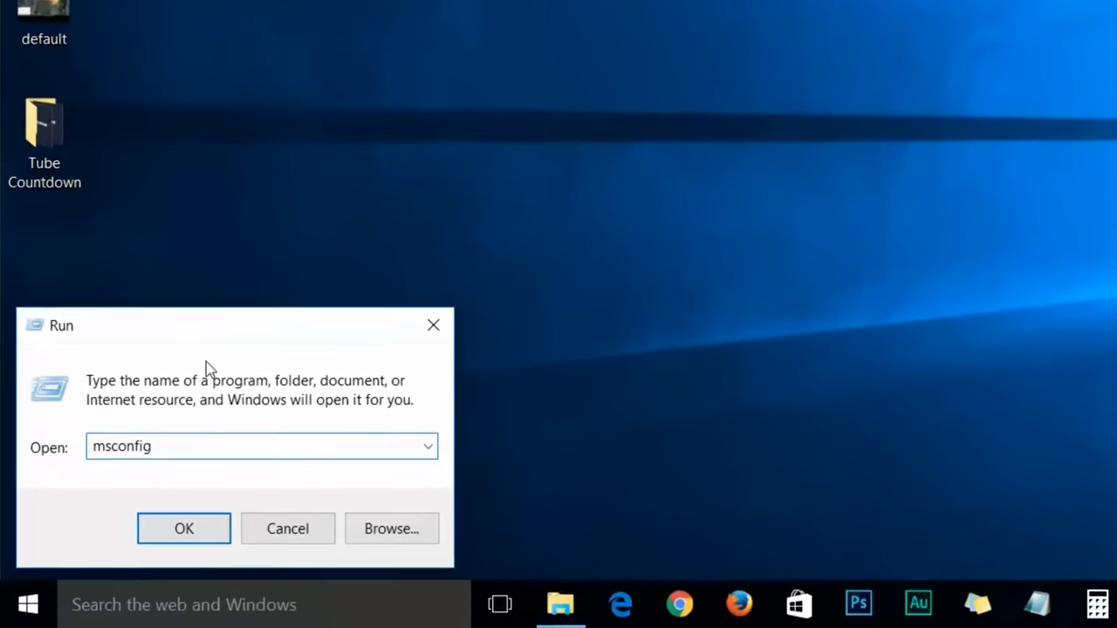
left_click(184, 527)
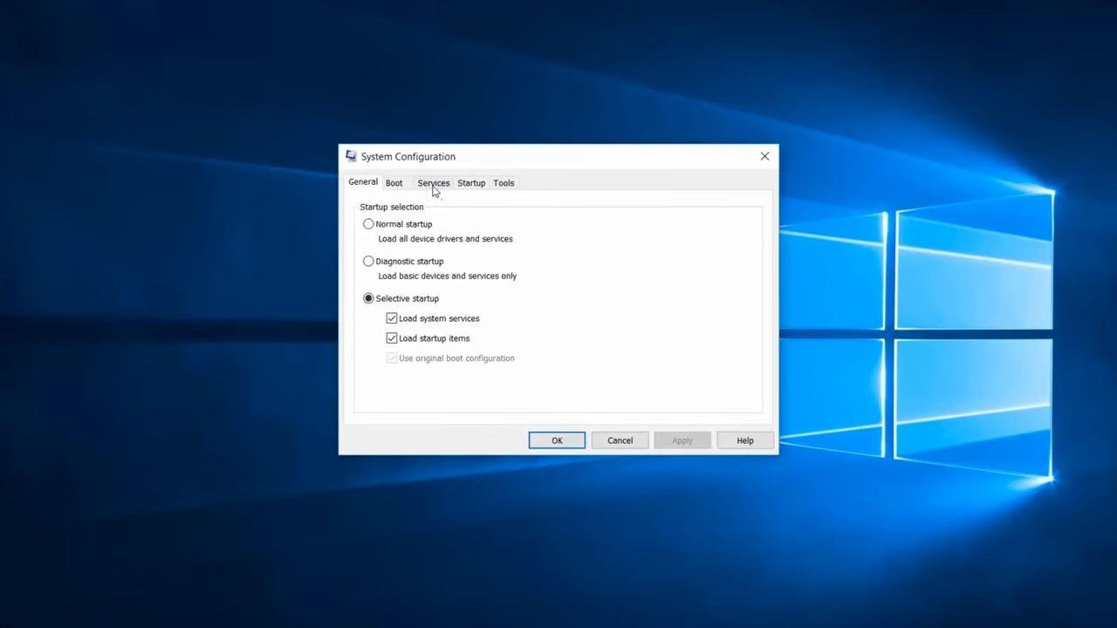
- On the Services list, hide all Microsoft services
left_click(433, 183)
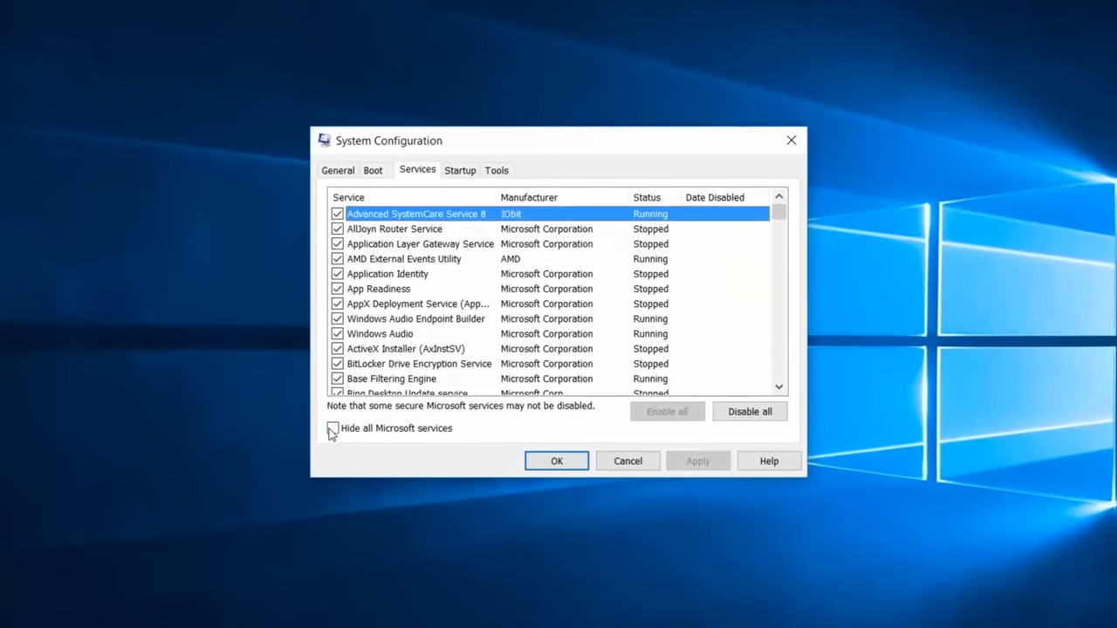
left_click(333, 427)
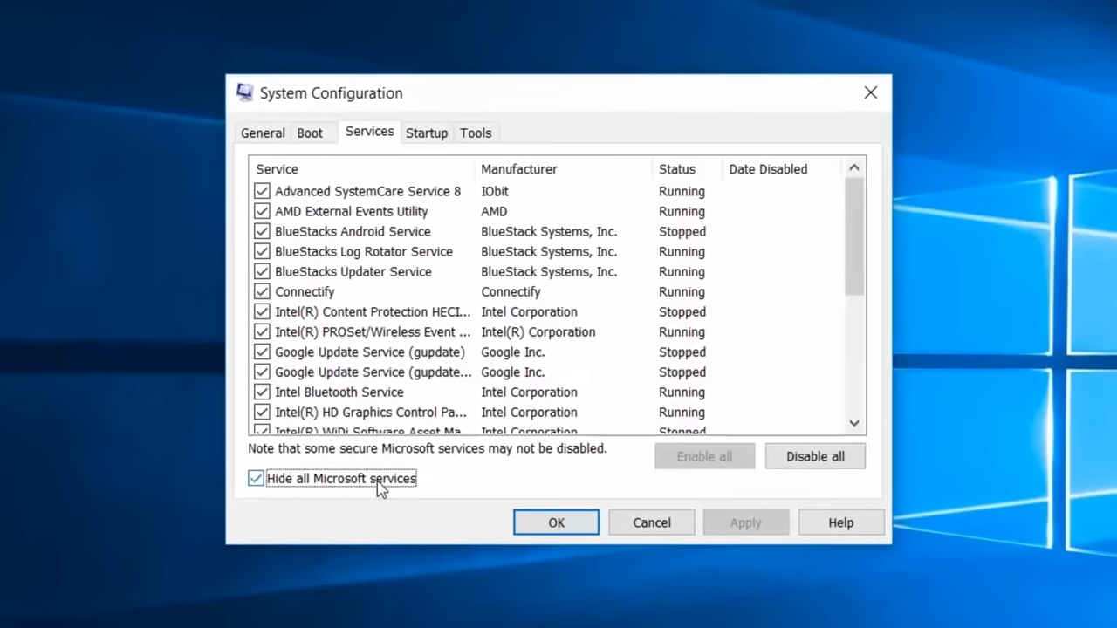
left_click(255, 479)
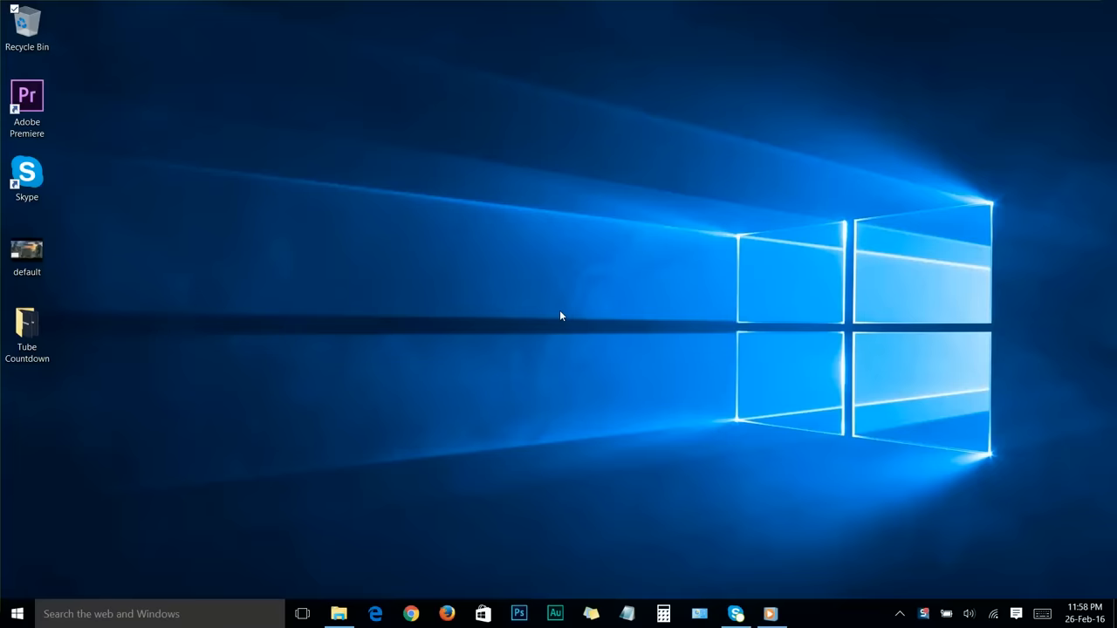
mouse_move(226, 499)
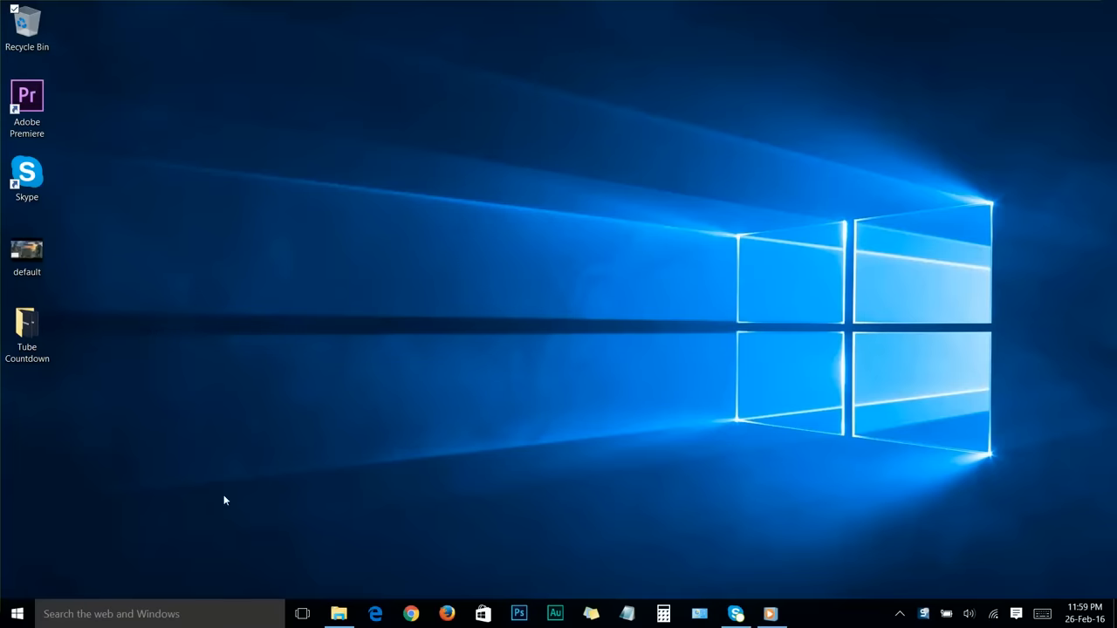
- Run regedit and expand the HKEY_CURRENT_USER hive
right_click(15, 614)
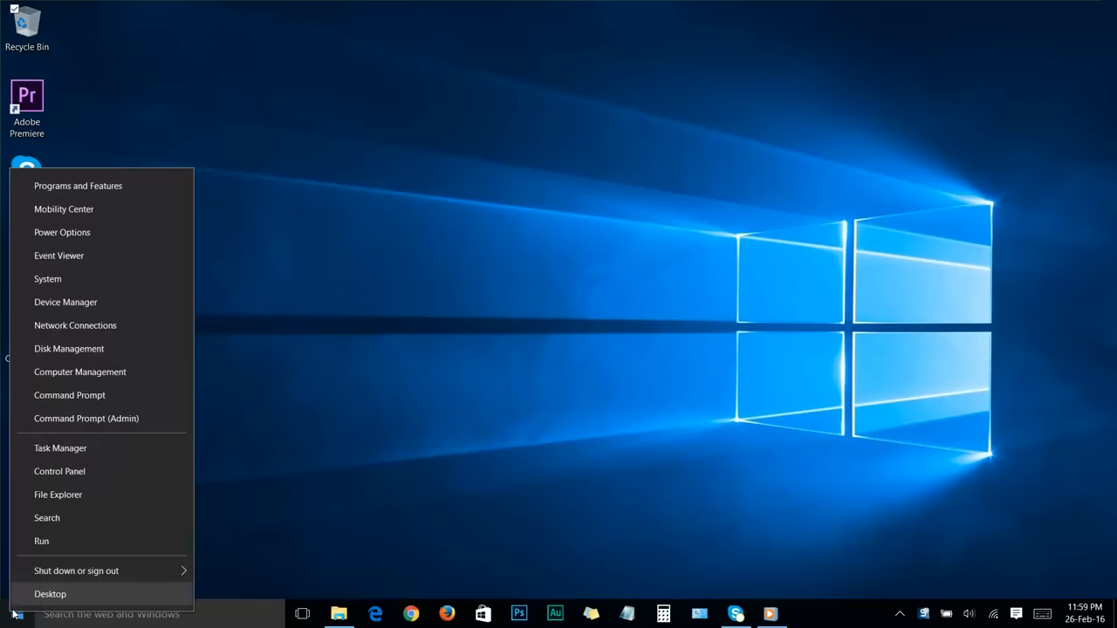
left_click(42, 541)
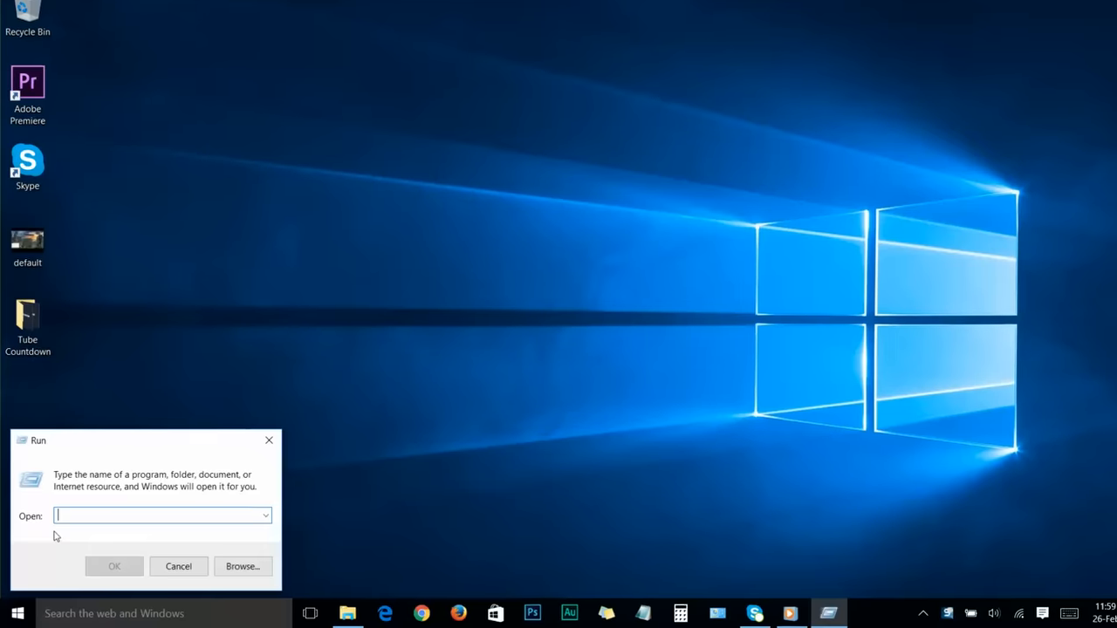
type("regedit")
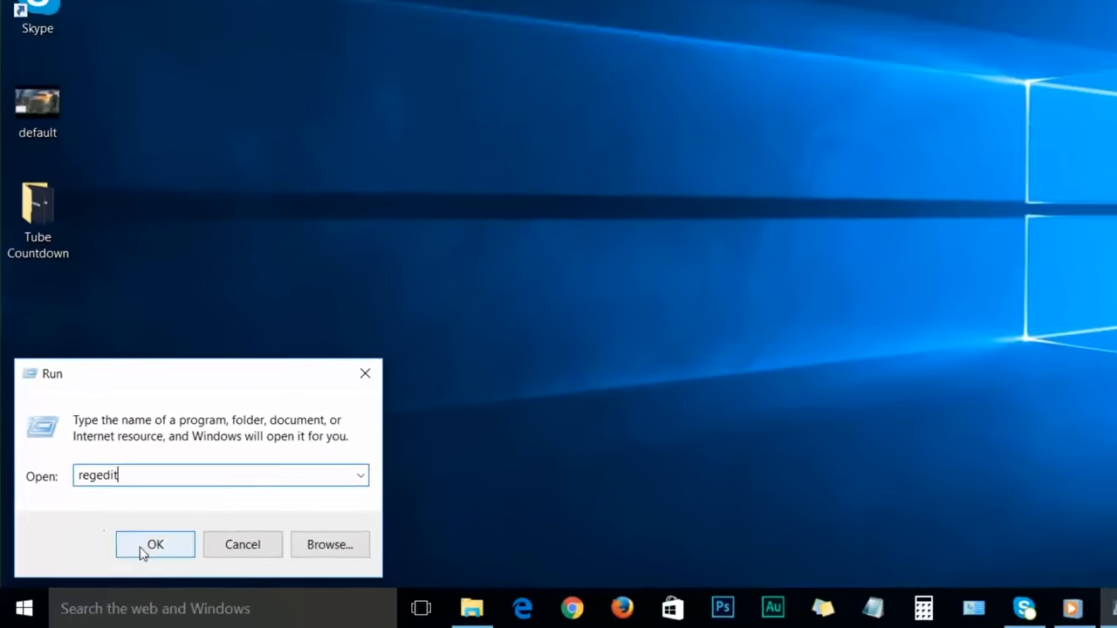
left_click(153, 544)
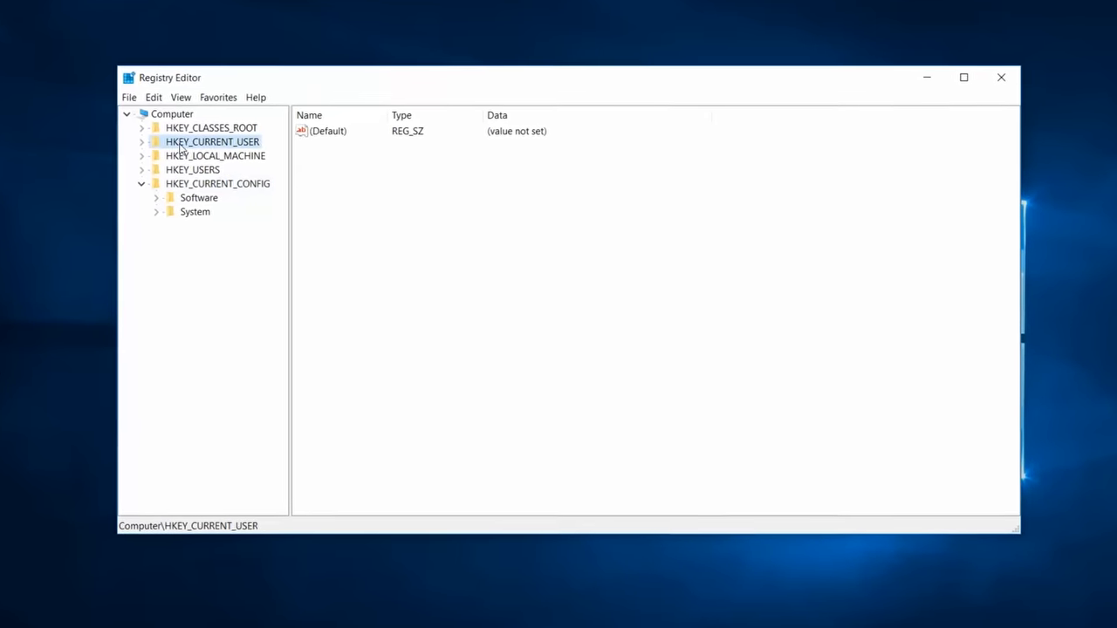
left_click(142, 141)
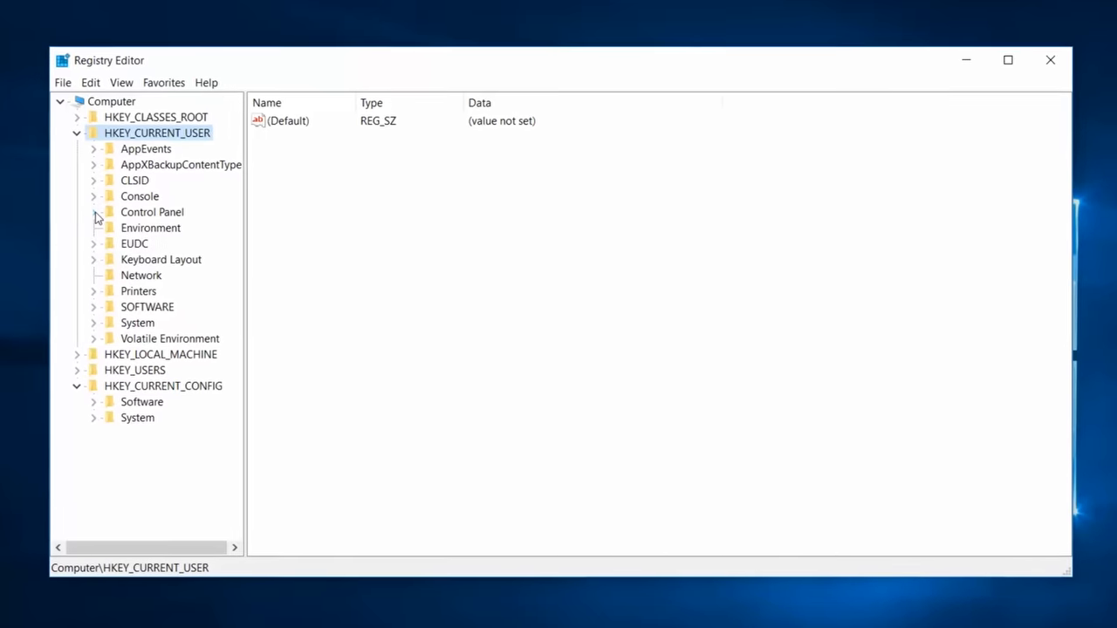
- Under Control Panel\Mouse, set MouseHoverTime to 10
left_click(143, 405)
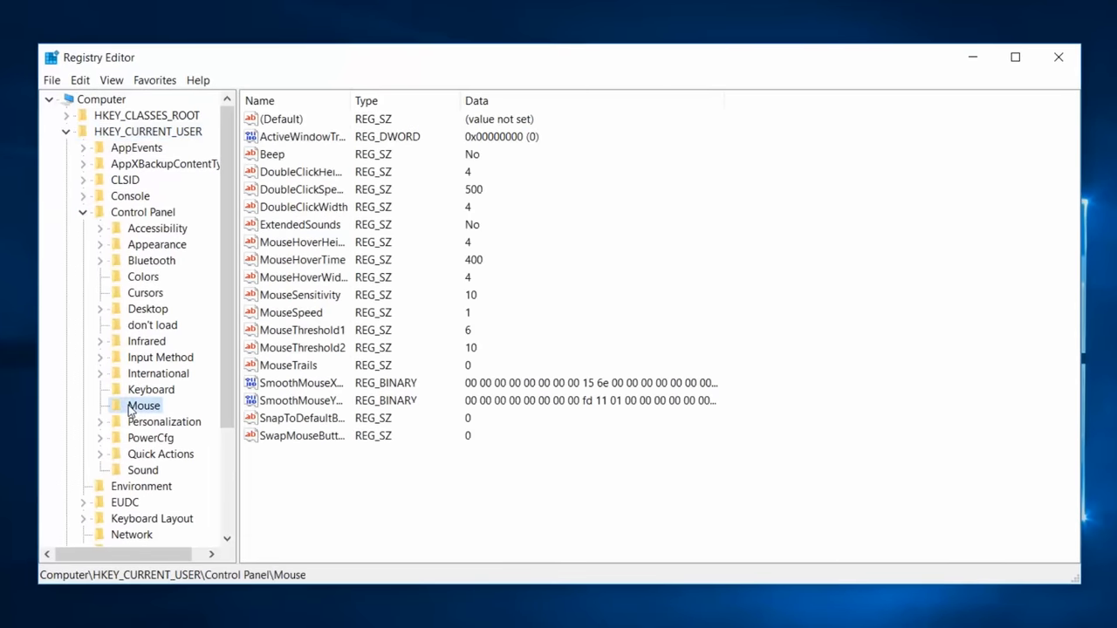
left_click(302, 258)
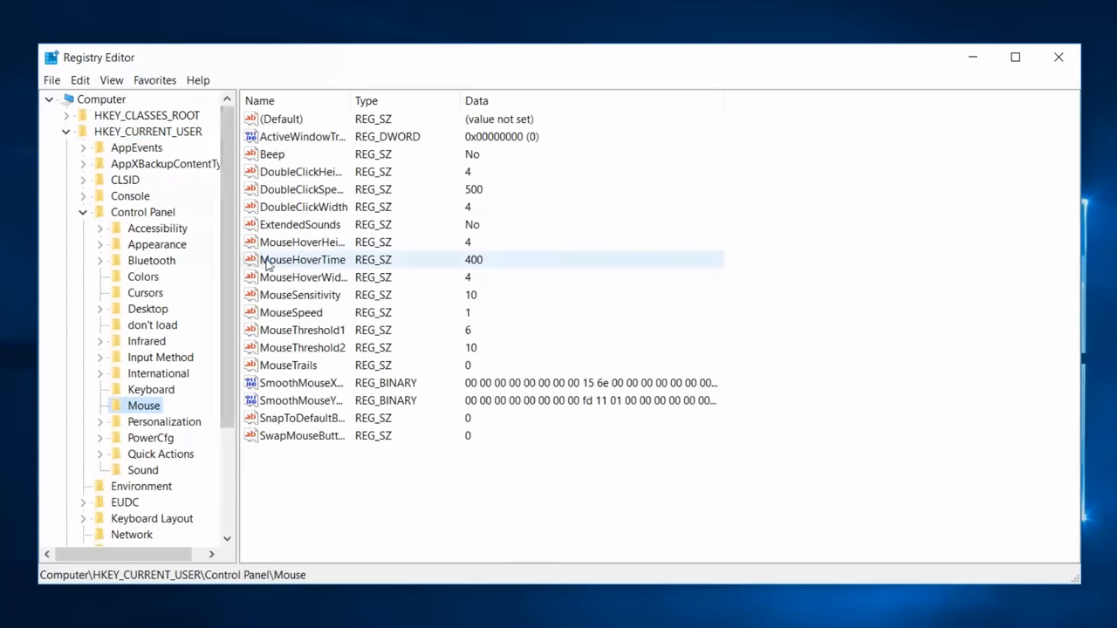
double_click(302, 259)
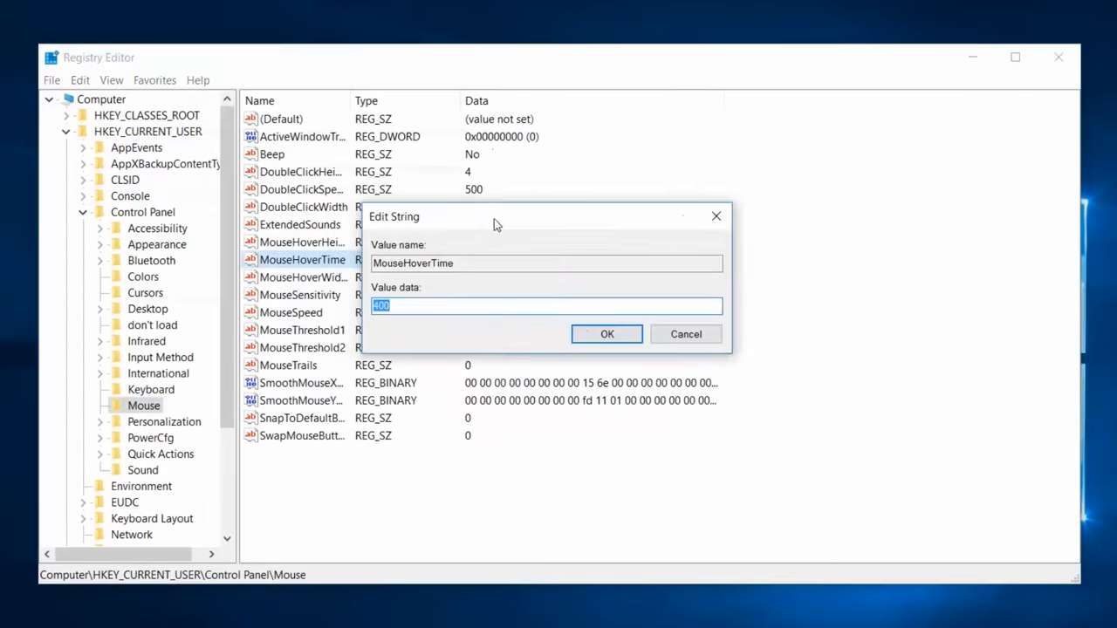
type("10")
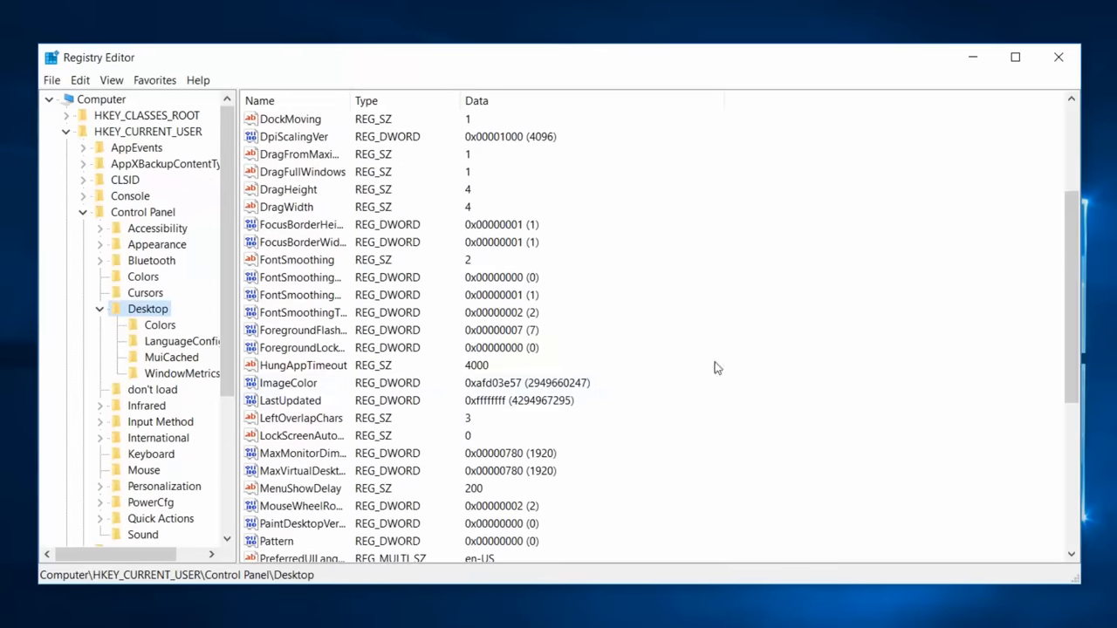
- Under Control Panel\Desktop, set MenuShowDelay to 10 and confirm
left_click(305, 488)
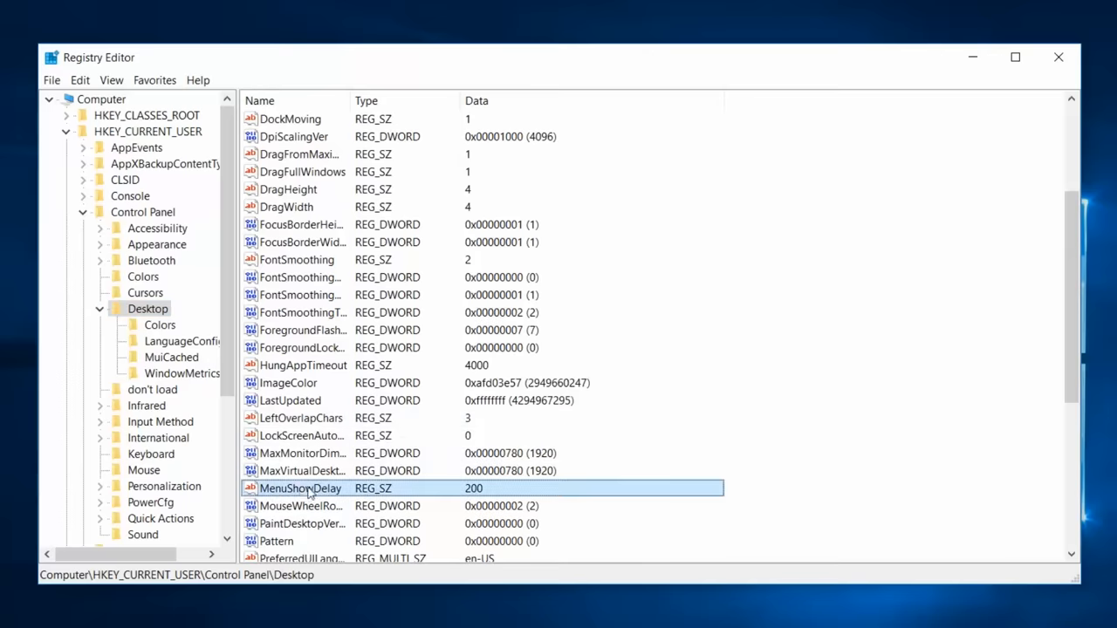
double_click(300, 489)
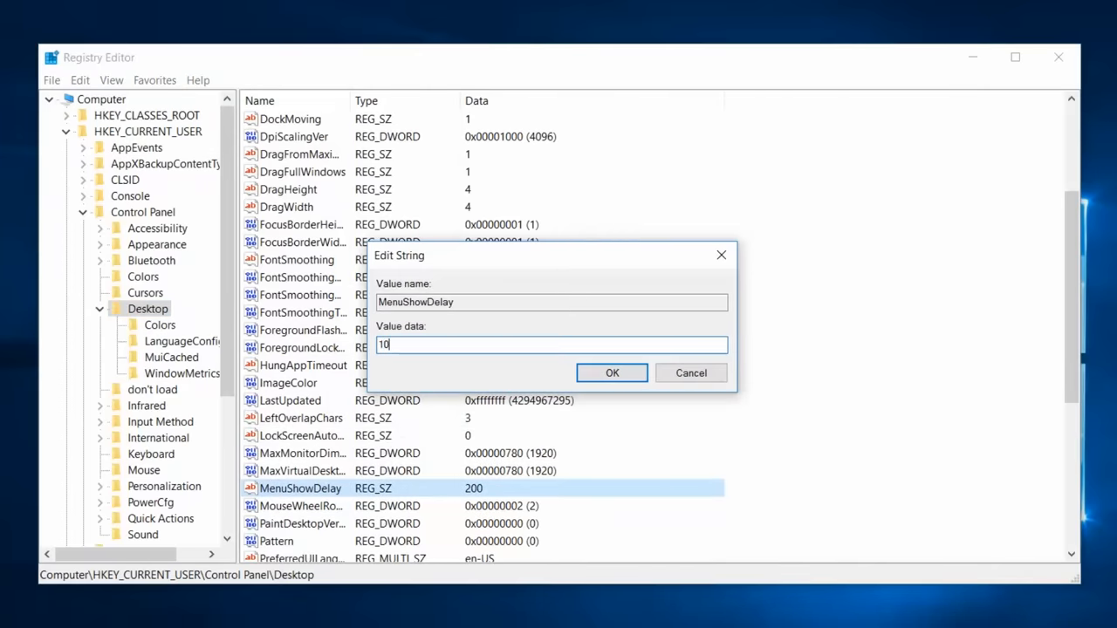
left_click(611, 374)
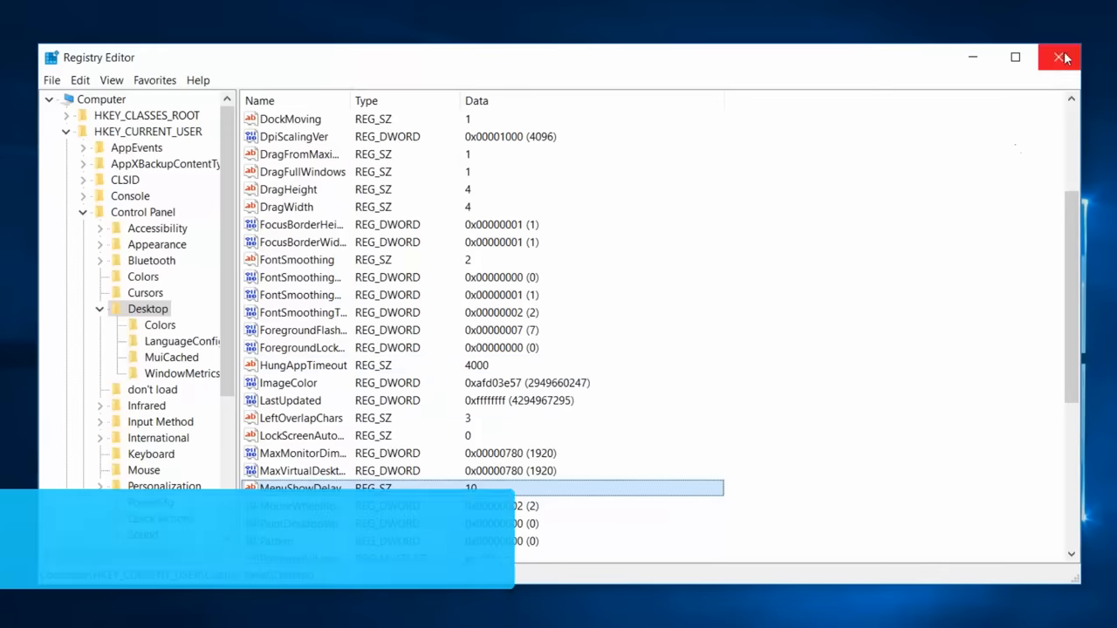
- Close Registry Editor and open the System page from the Start button's context menu
left_click(1058, 56)
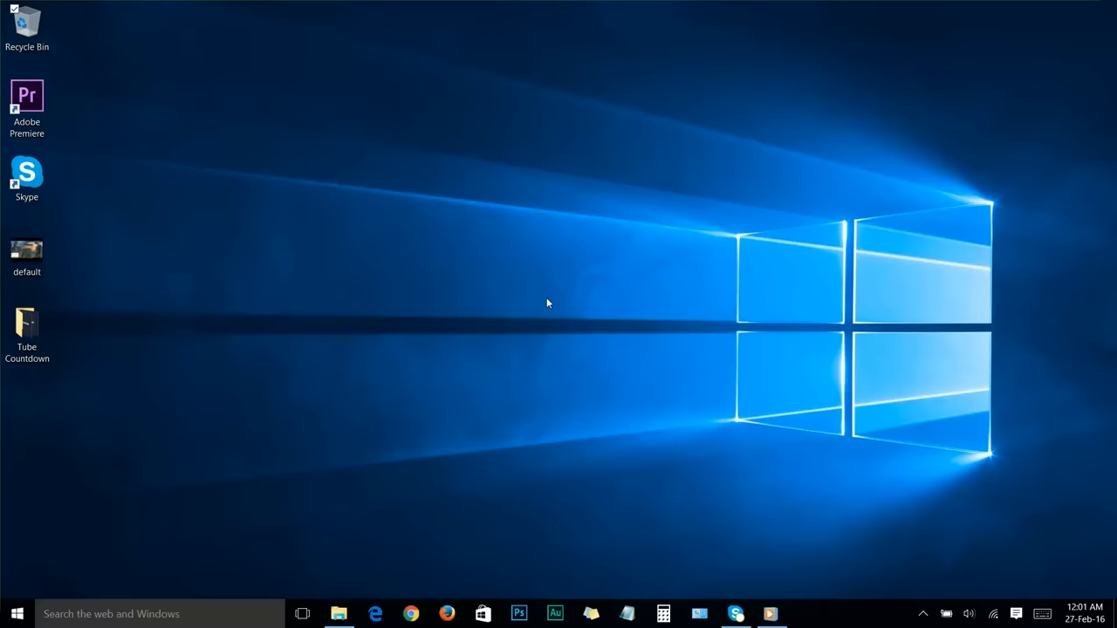
left_click(16, 614)
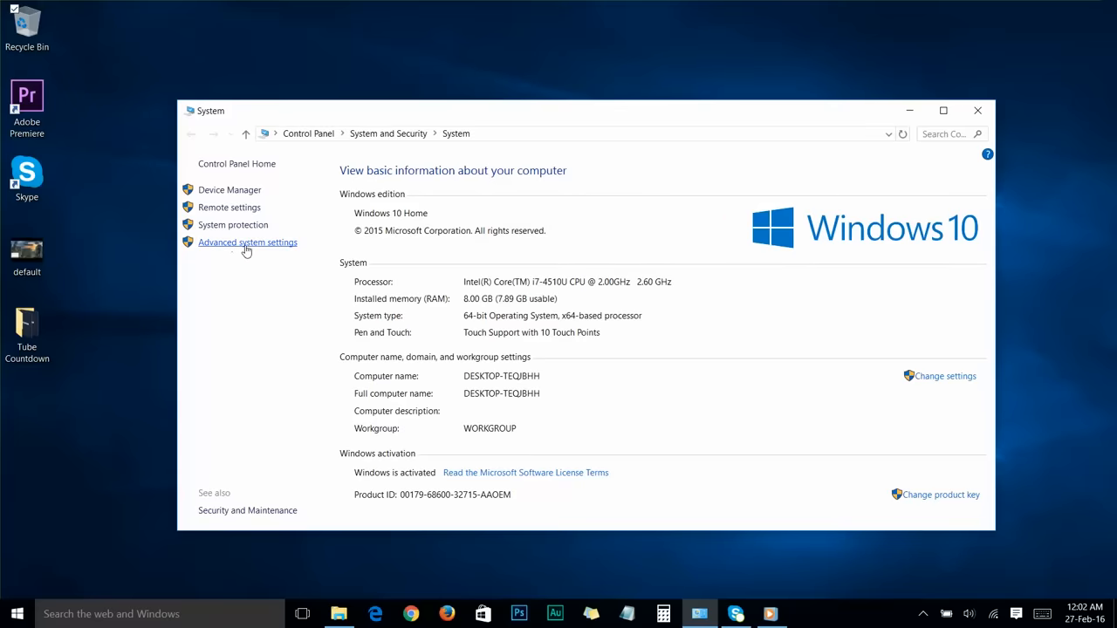
- In Performance Options choose Adjust for best performance, keep Show shadows under mouse pointer, and apply
left_click(248, 241)
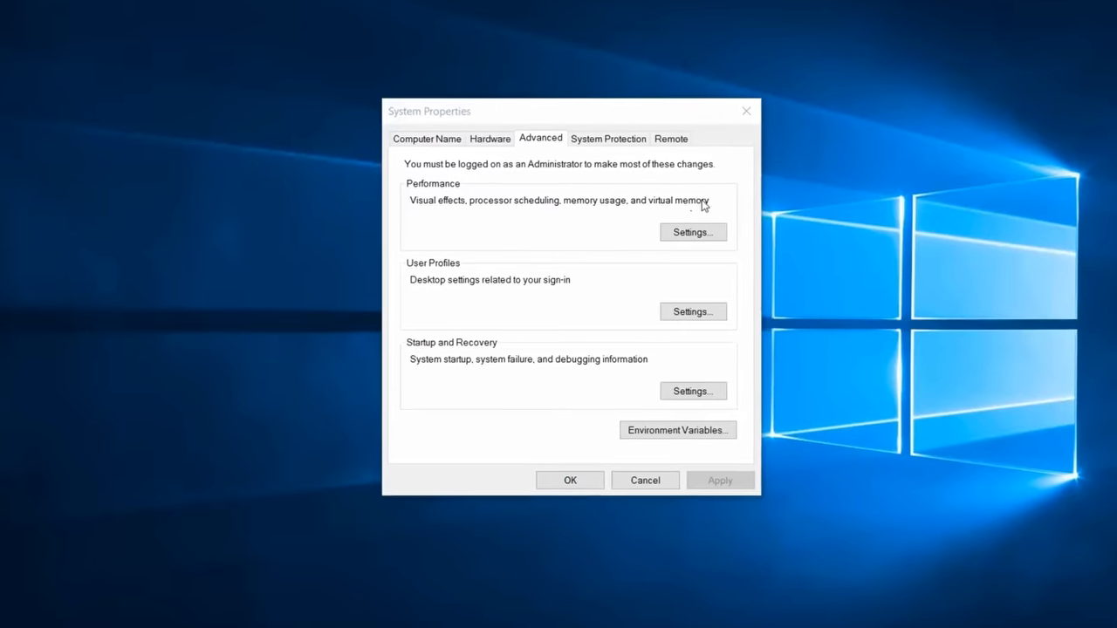
left_click(691, 233)
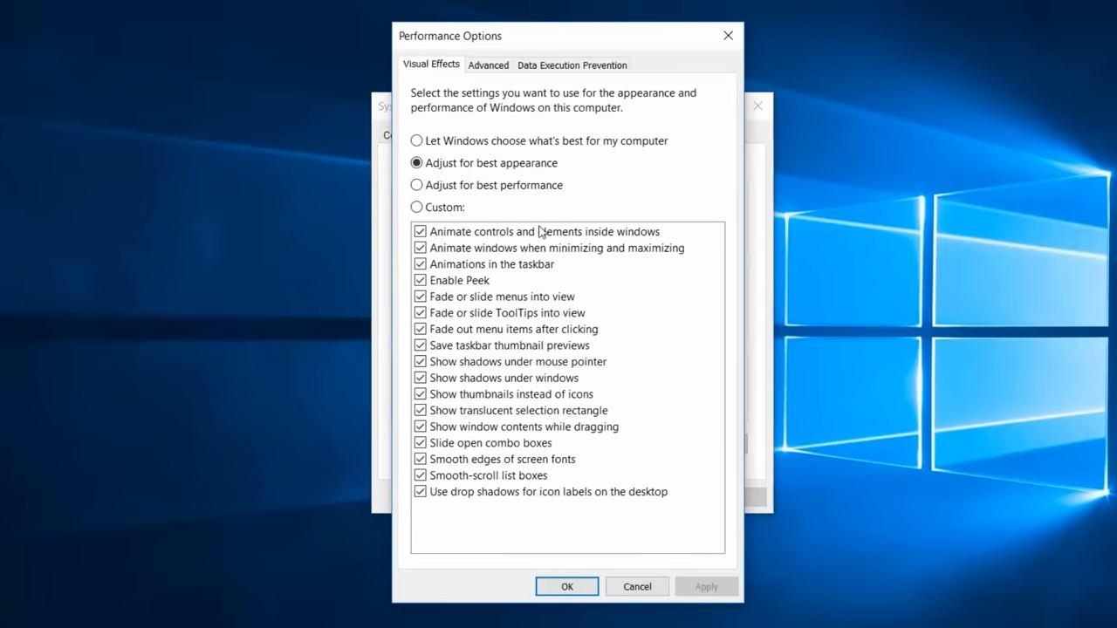
mouse_move(540, 265)
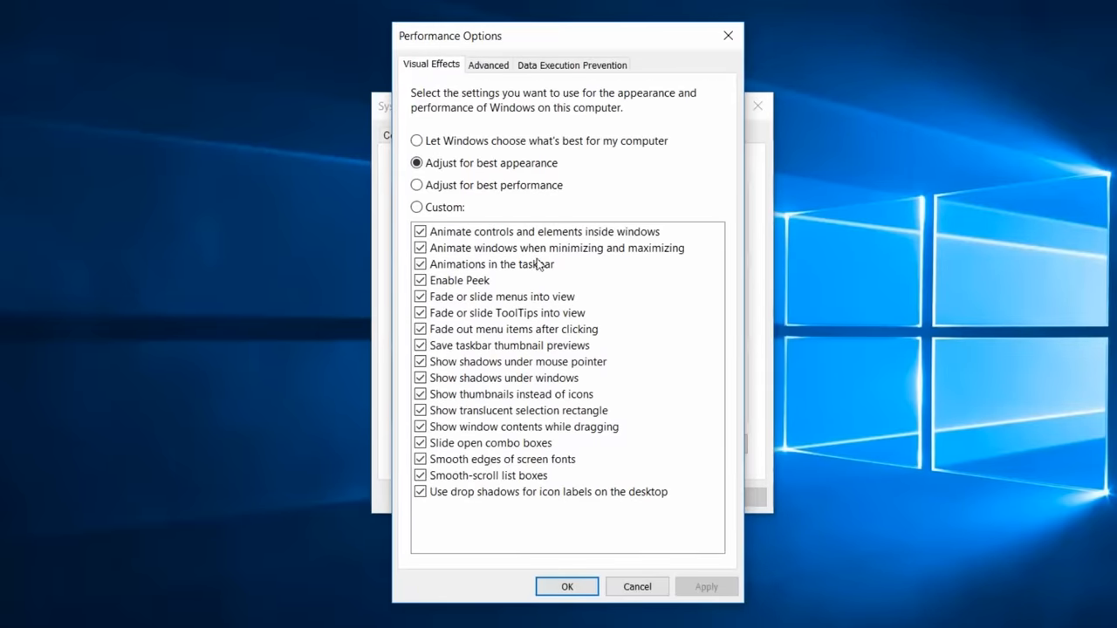
mouse_move(520, 278)
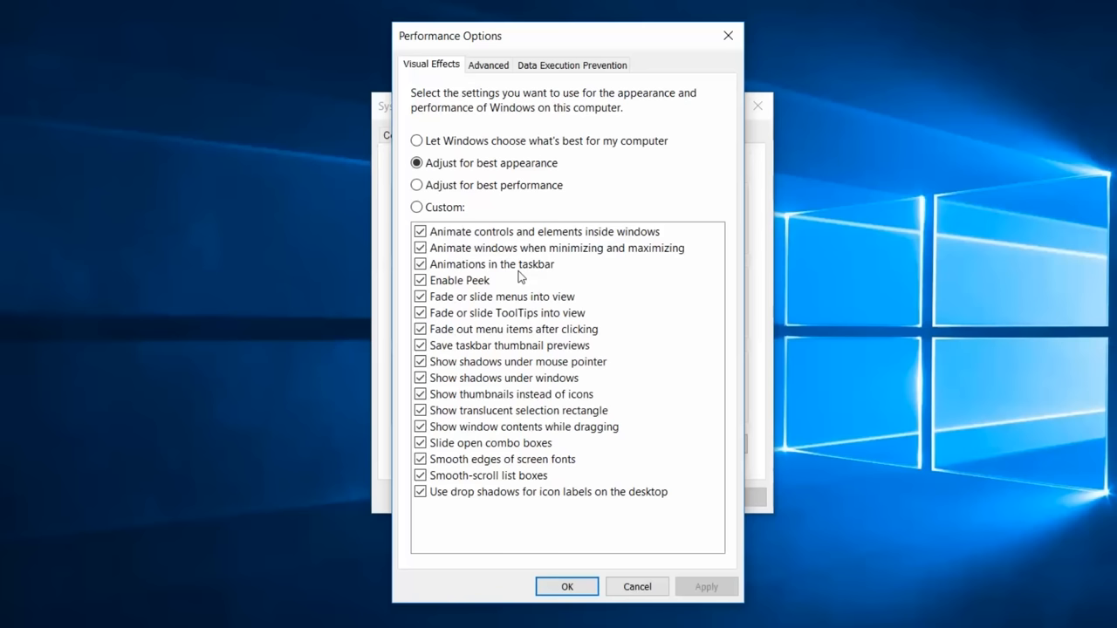
left_click(417, 185)
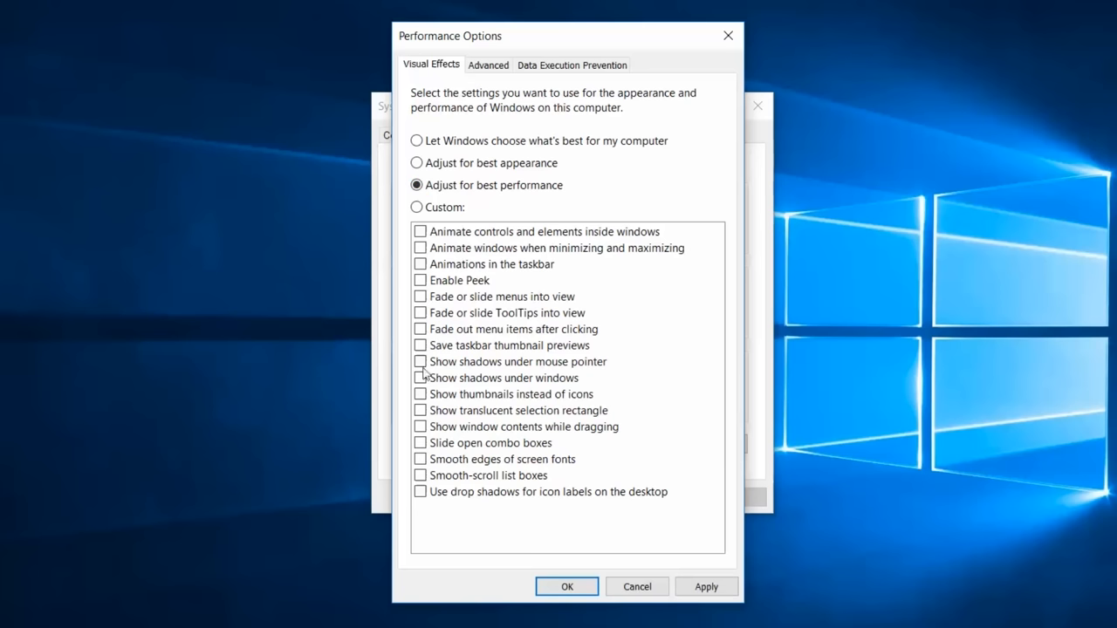
mouse_move(422, 445)
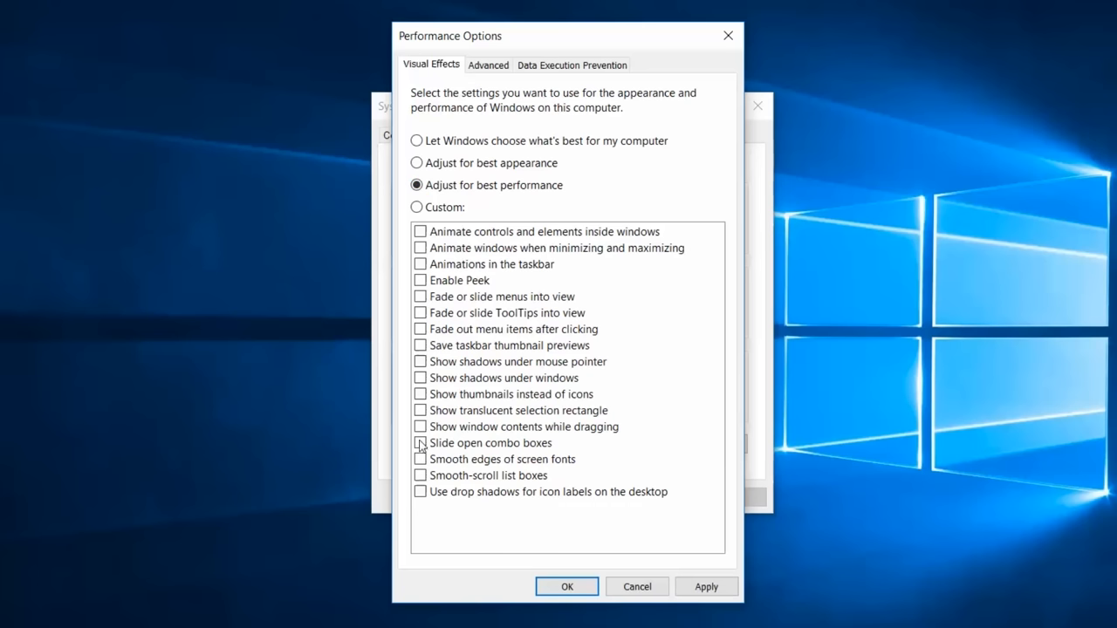
mouse_move(423, 500)
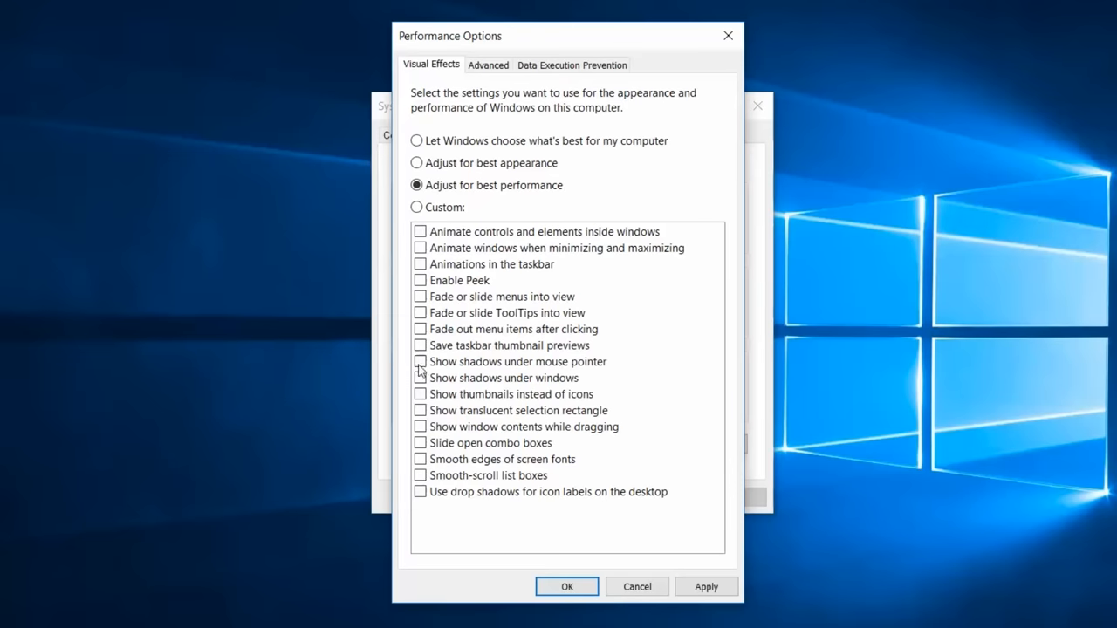
left_click(421, 362)
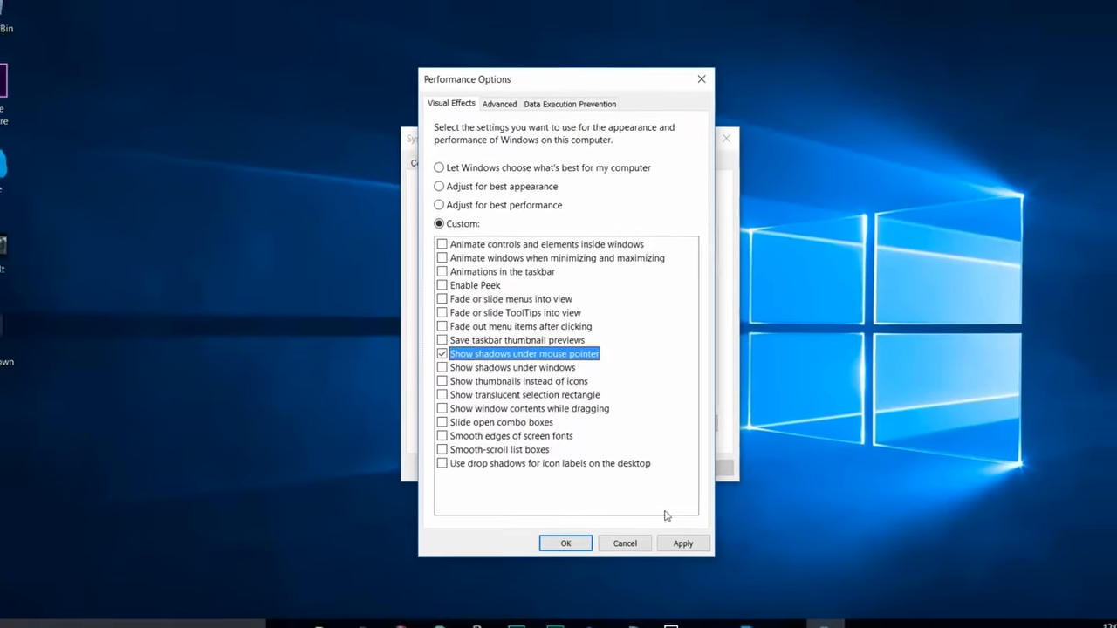
left_click(565, 543)
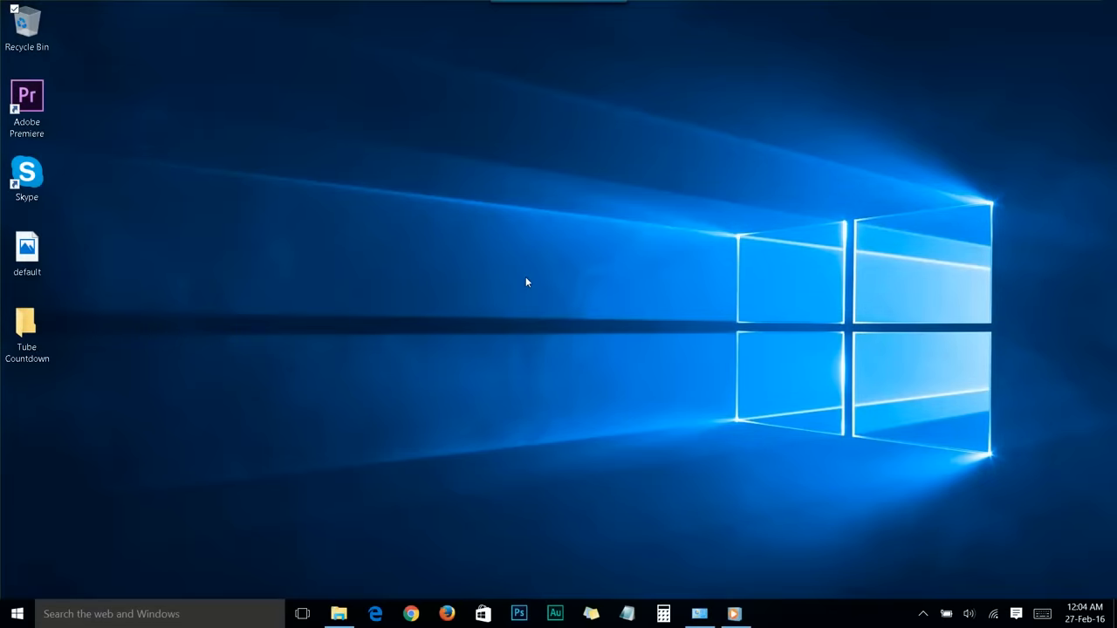
mouse_move(206, 534)
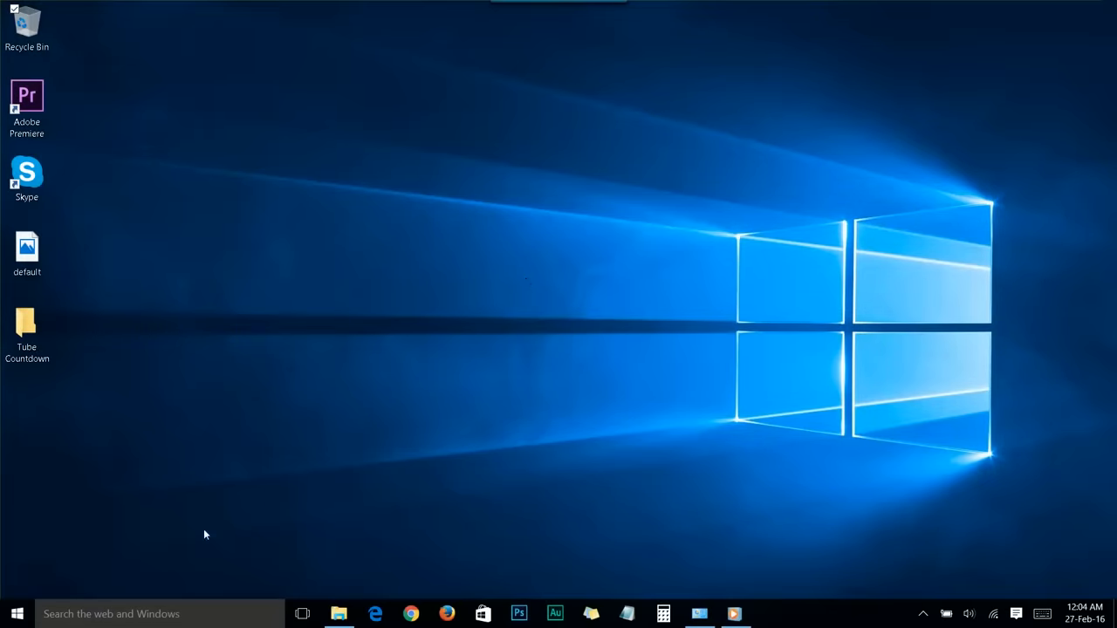
- Open the Start menu to show the apps and tiles list
left_click(15, 614)
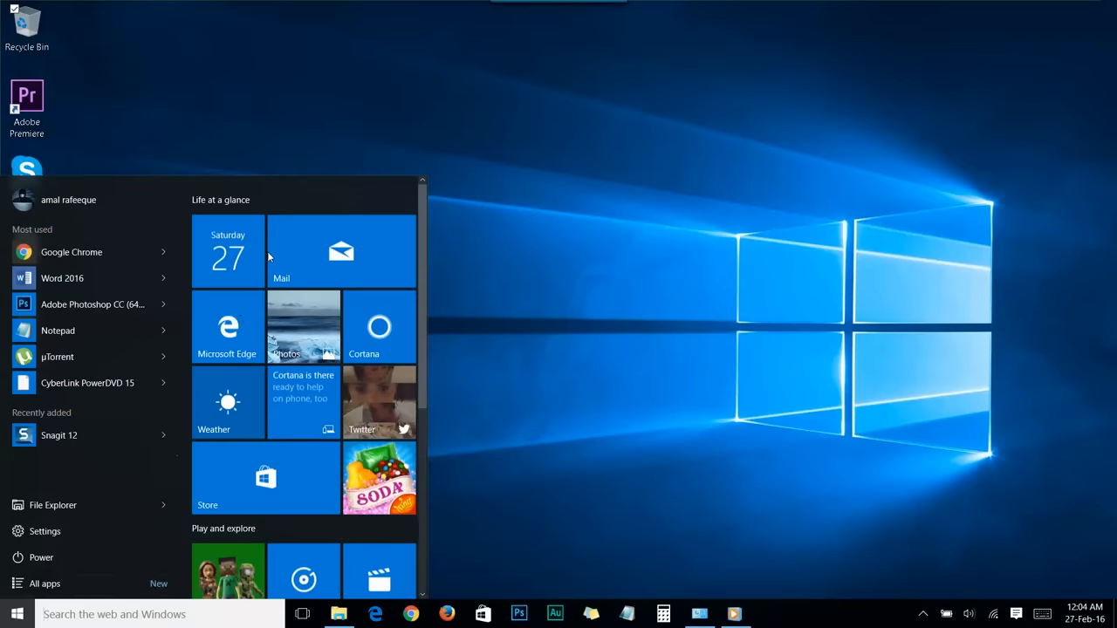